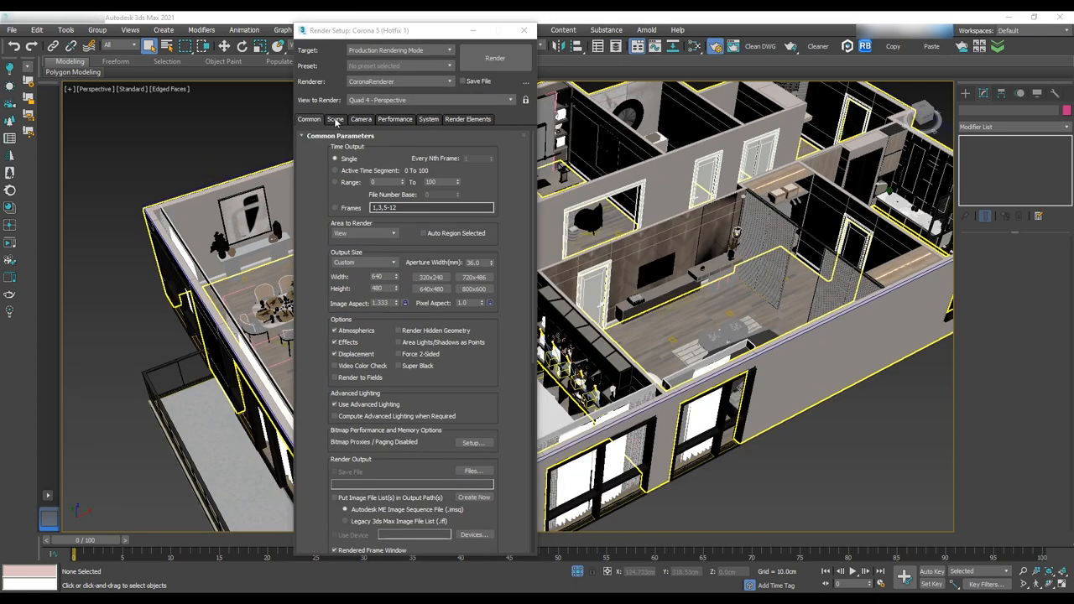
Step: Show Corona's Scene tab with General Settings and Scene Environment options
{"action": "left_click", "coordinate": [335, 118]}
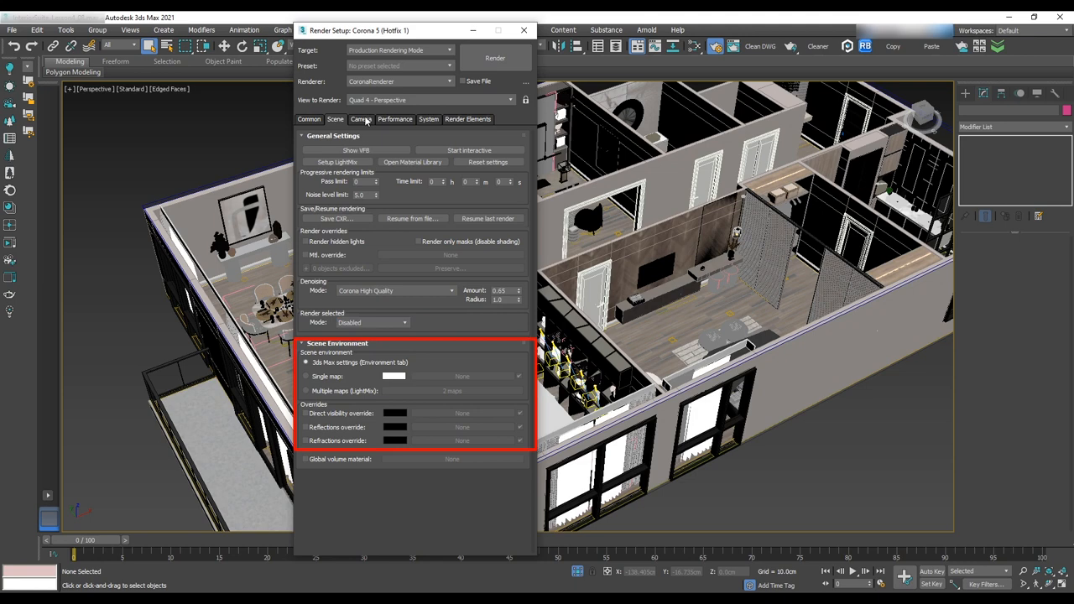
Step: Use photographic exposure and enable bloom and glare with glare intensity 3.0
{"action": "left_click", "coordinate": [360, 119]}
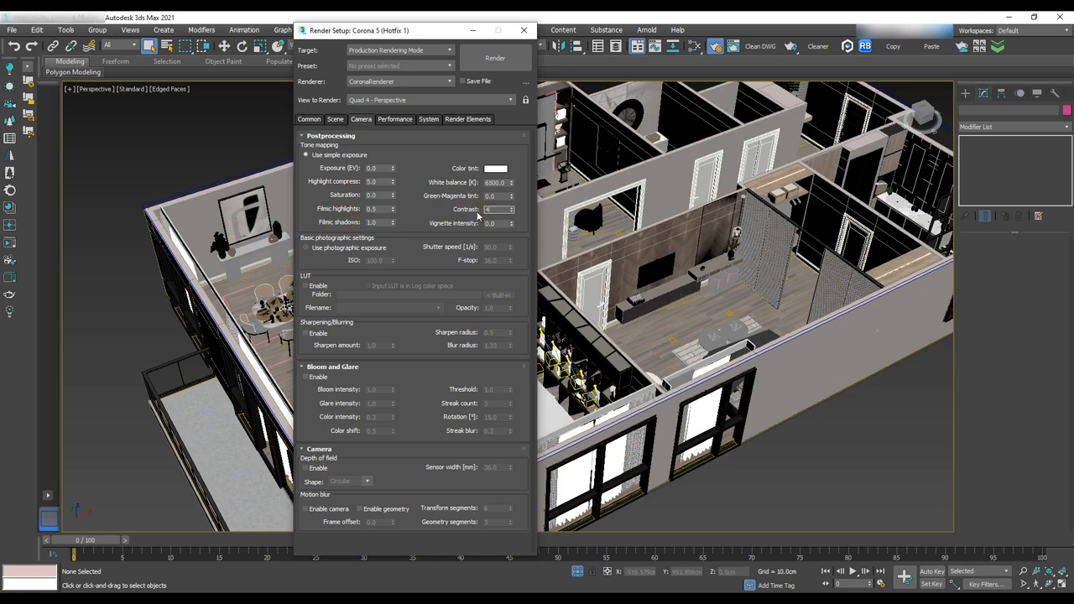
{"action": "left_click", "coordinate": [306, 248]}
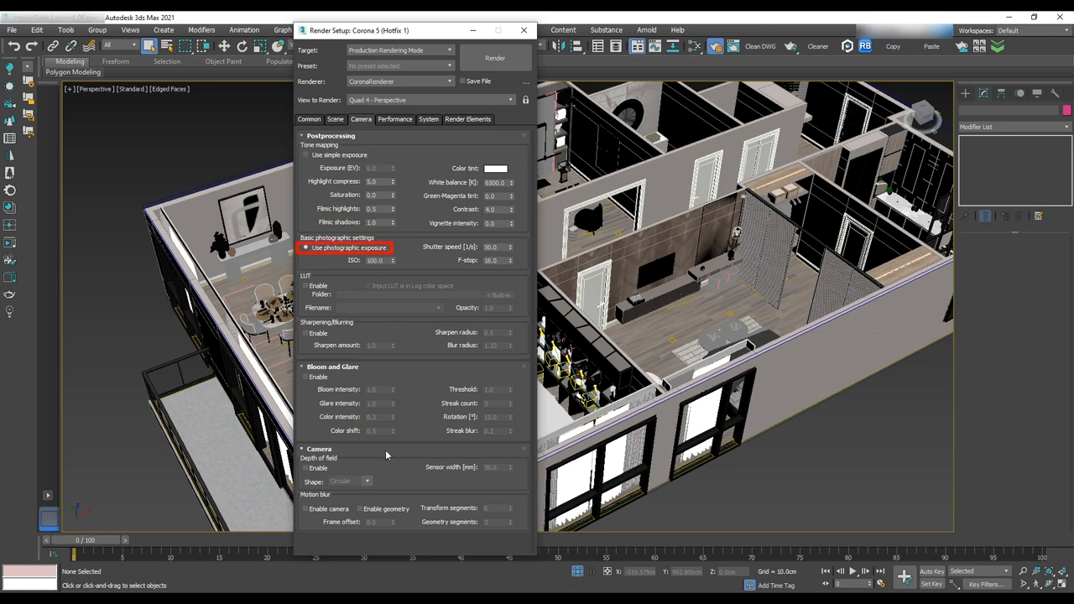
{"action": "mouse_move", "coordinate": [358, 514]}
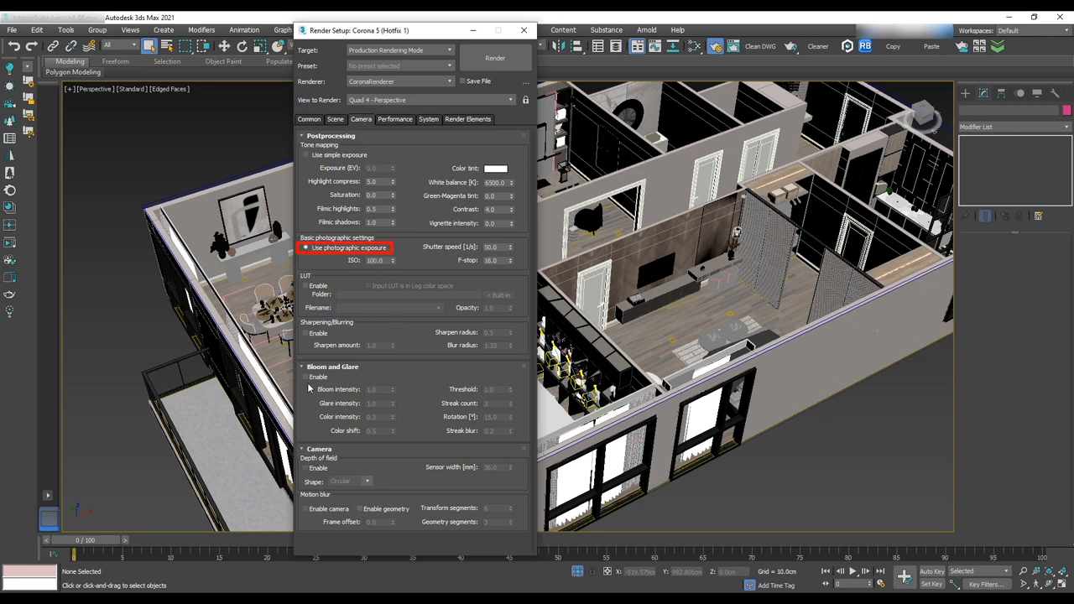
{"action": "left_click", "coordinate": [307, 377]}
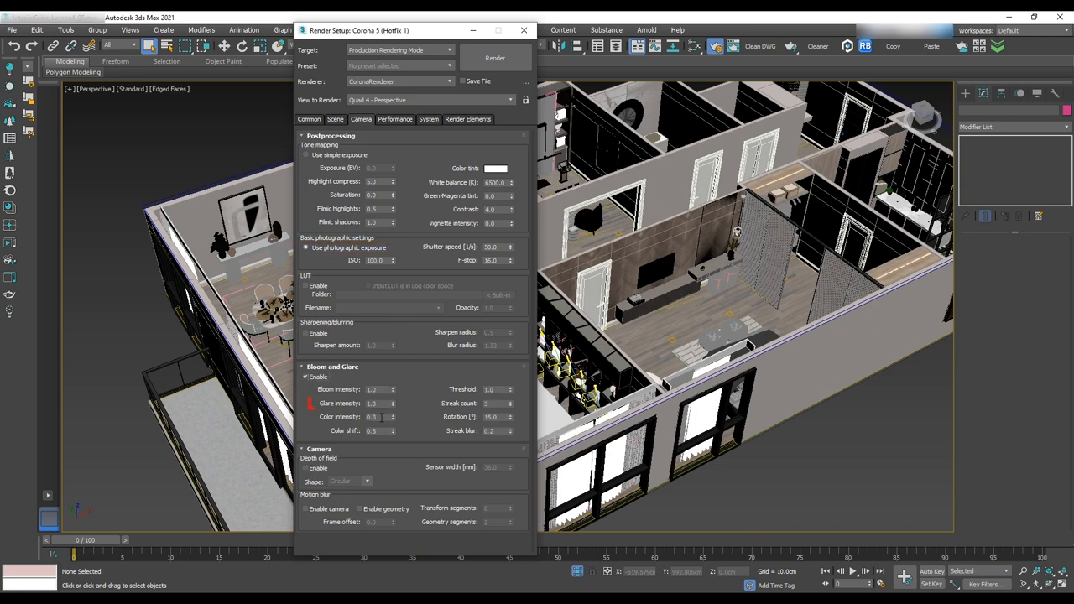
{"action": "left_click", "coordinate": [374, 403]}
{"action": "type", "text": "3"}
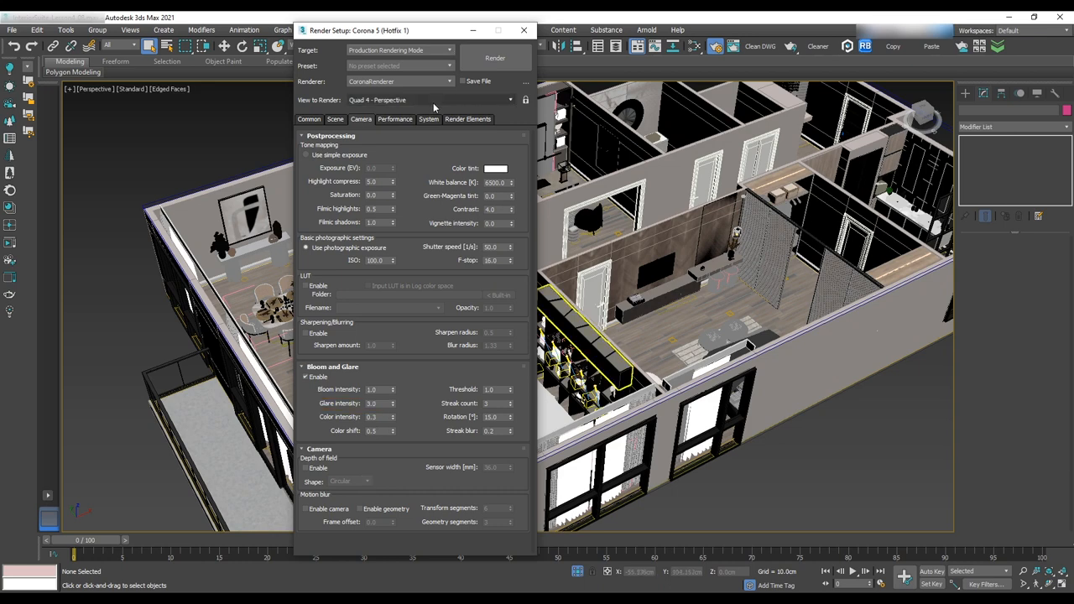
Step: Review the Performance settings, then view the empty Render Elements list
{"action": "left_click", "coordinate": [394, 119]}
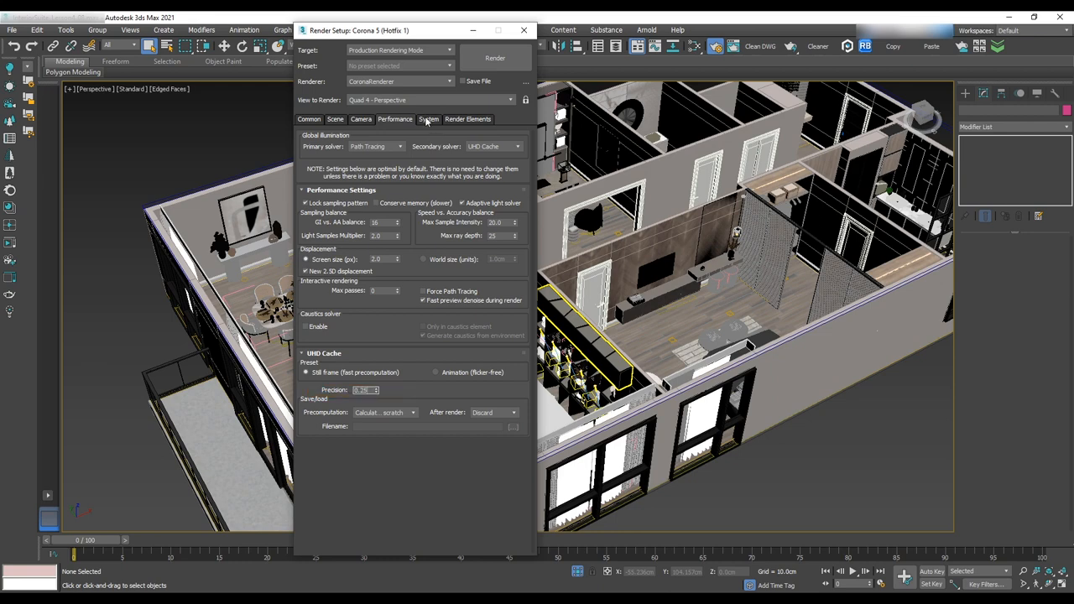
{"action": "left_click", "coordinate": [468, 118]}
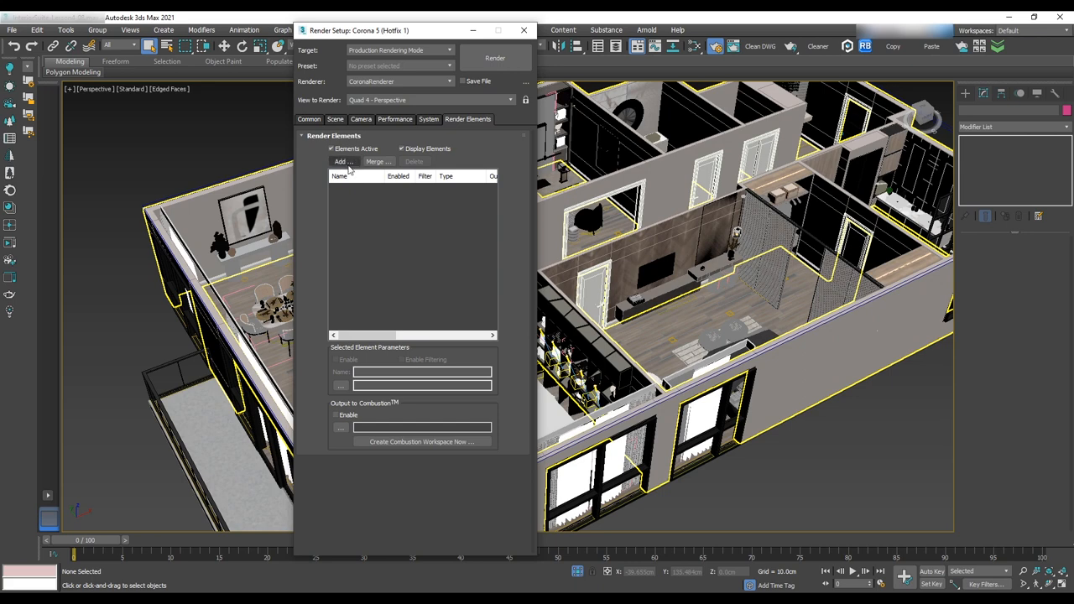
Step: Add CESSENTIAL_Reflect, CESSENTIAL_Refract, CMasking_WireColor and CTexmap render elements
{"action": "left_click", "coordinate": [342, 161]}
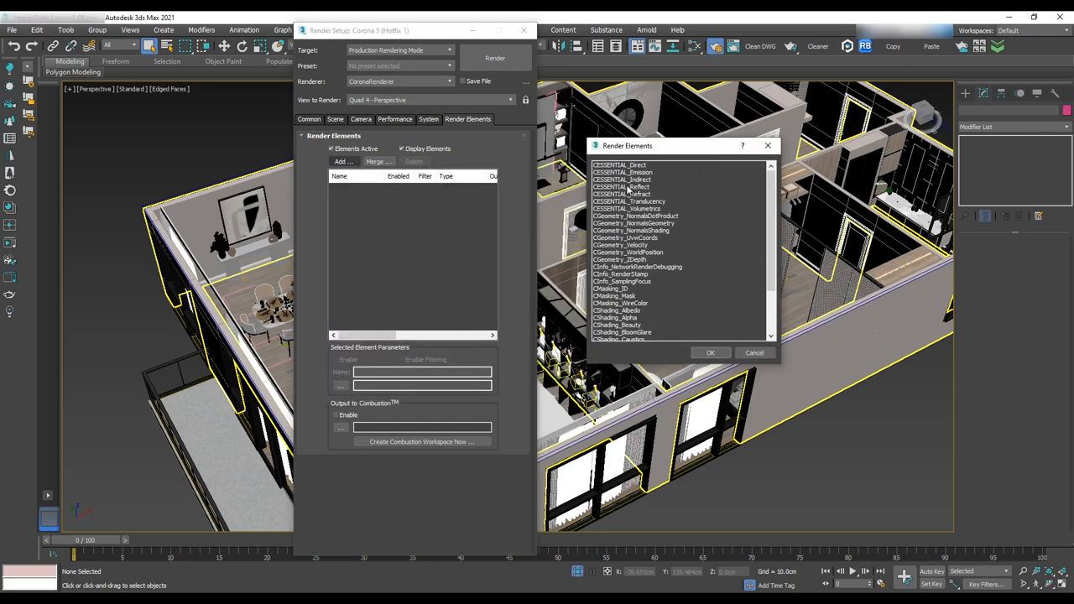
{"action": "left_click", "coordinate": [621, 186]}
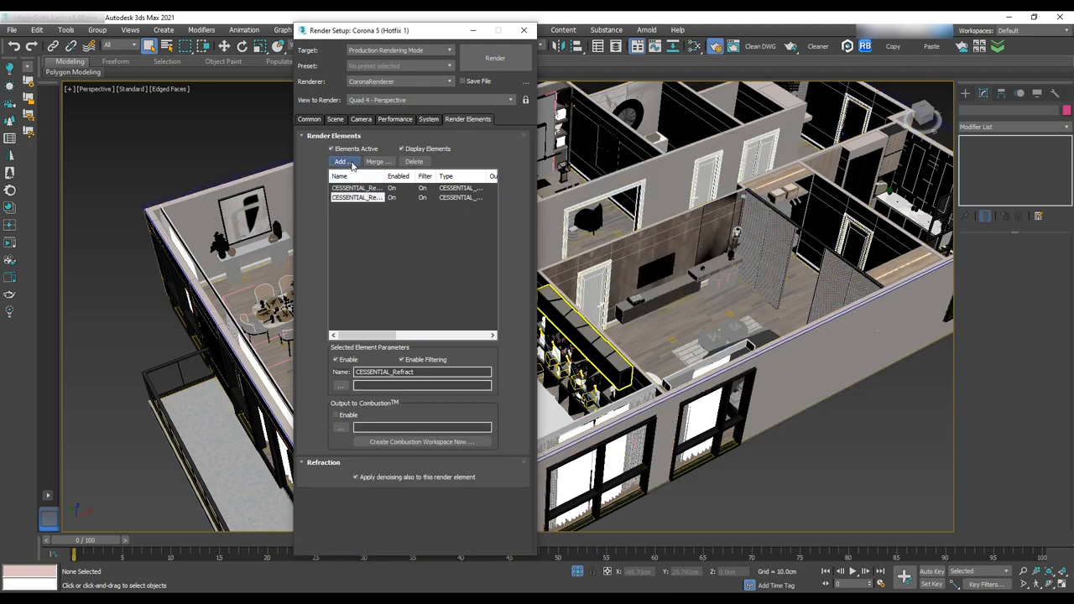
{"action": "left_click", "coordinate": [340, 162]}
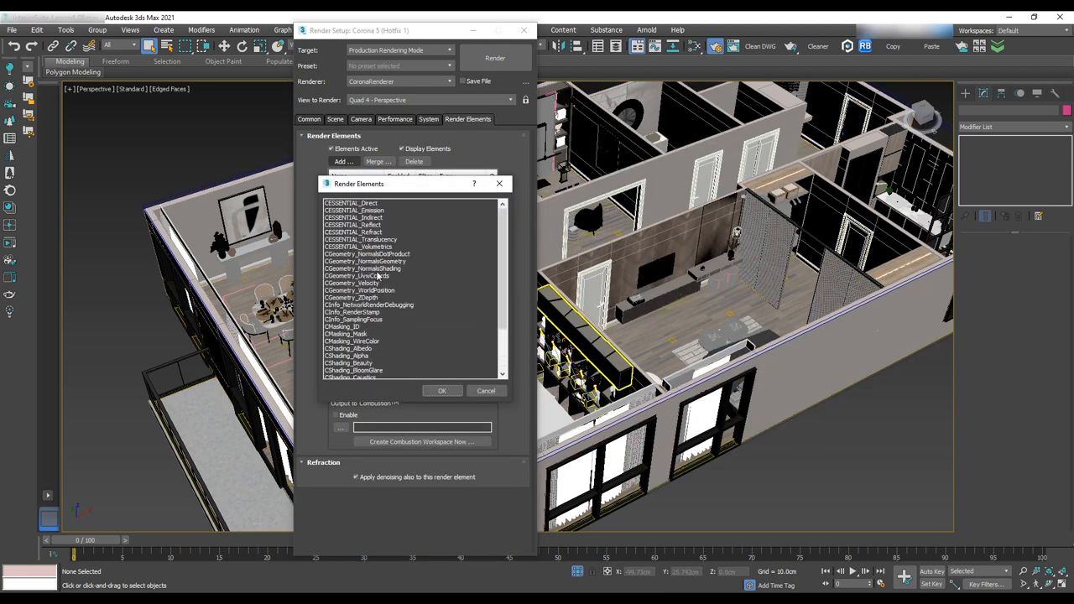
{"action": "left_click", "coordinate": [351, 340]}
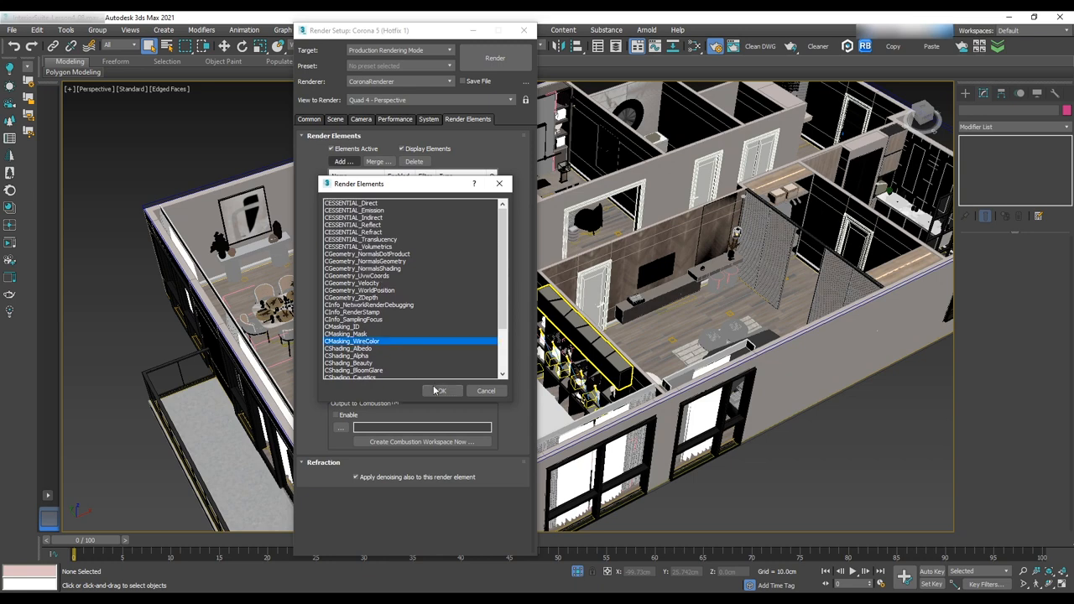
{"action": "scroll", "scroll_direction": "down", "scroll_amount": 3}
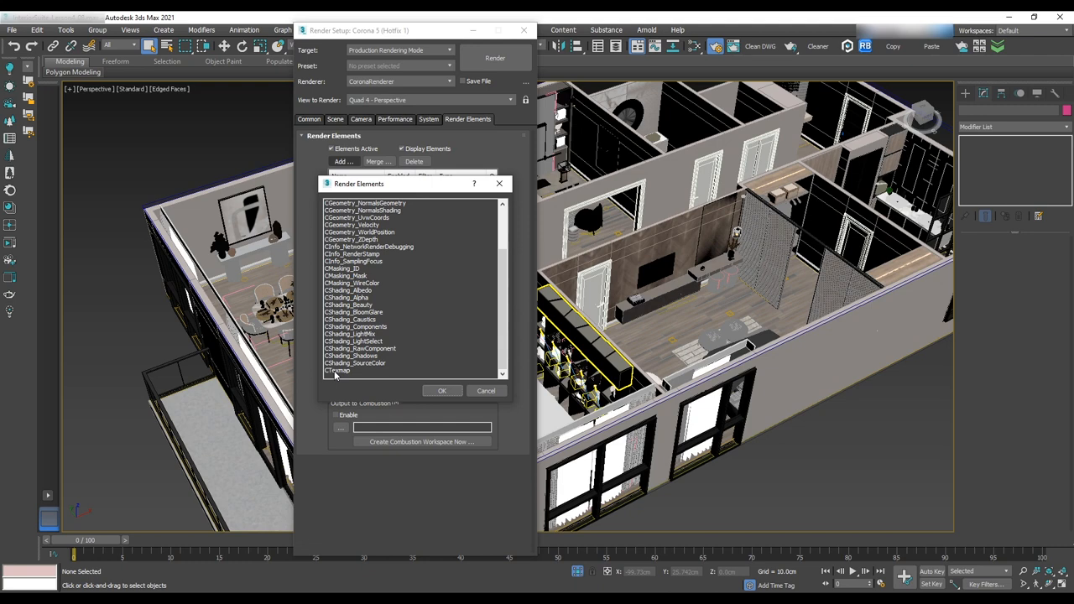
{"action": "left_click", "coordinate": [339, 370]}
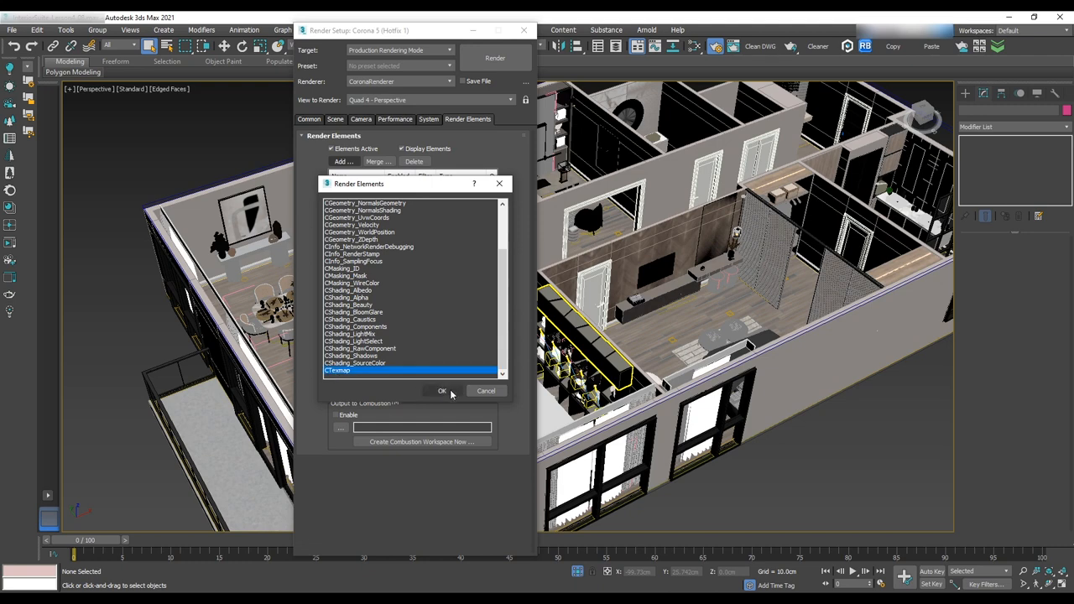
{"action": "left_click", "coordinate": [442, 390]}
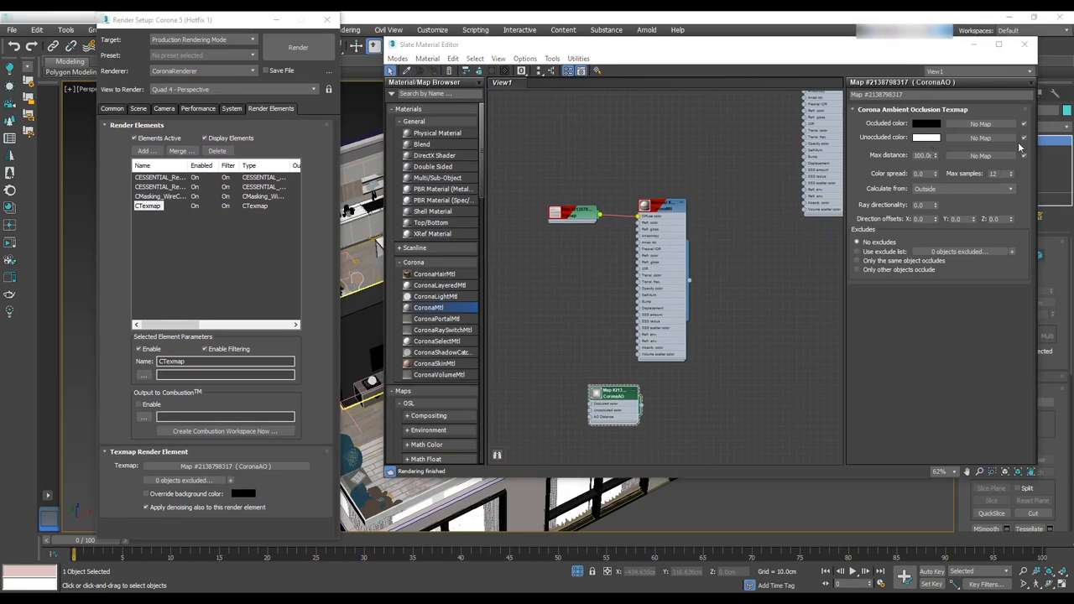
Step: Close the Slate Material Editor once the CoronaAO map feeds the Texmap element
{"action": "left_click", "coordinate": [921, 156]}
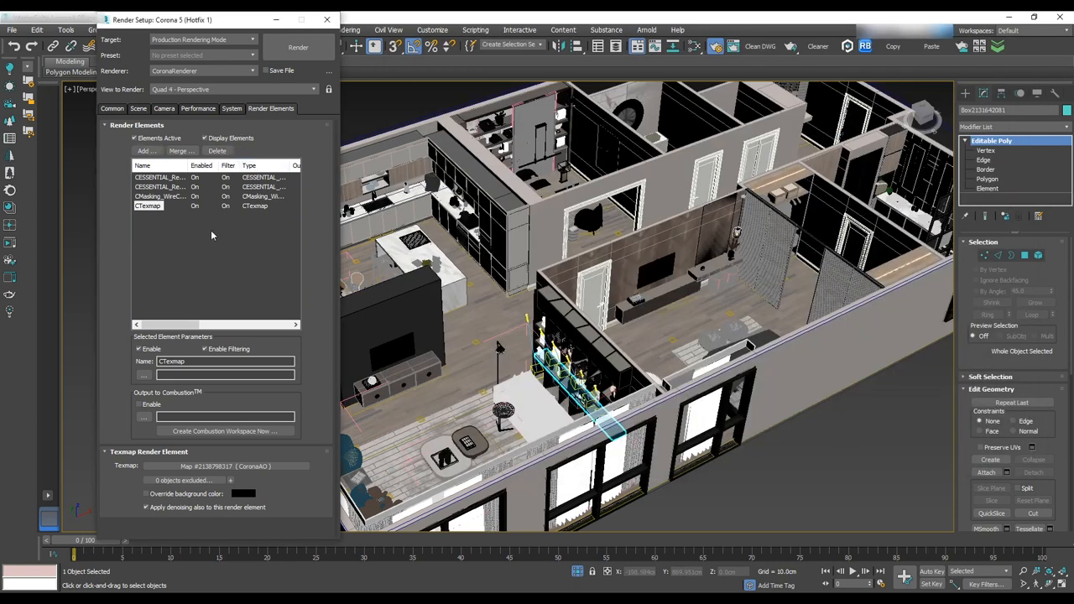
Step: Add the CShading_BloomGlare render element
{"action": "left_click", "coordinate": [146, 150]}
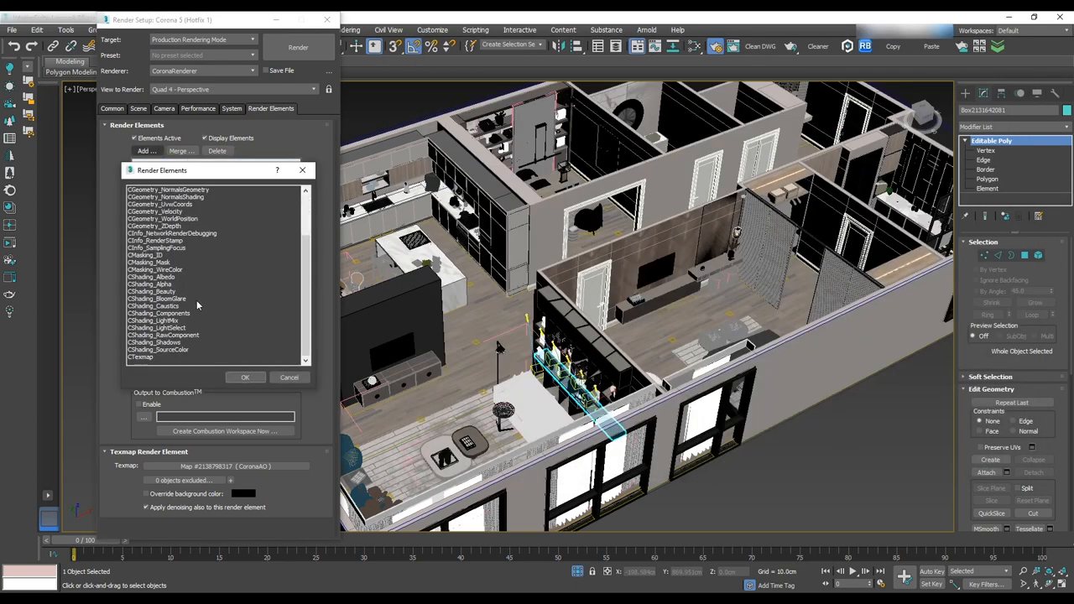
{"action": "left_click", "coordinate": [156, 299]}
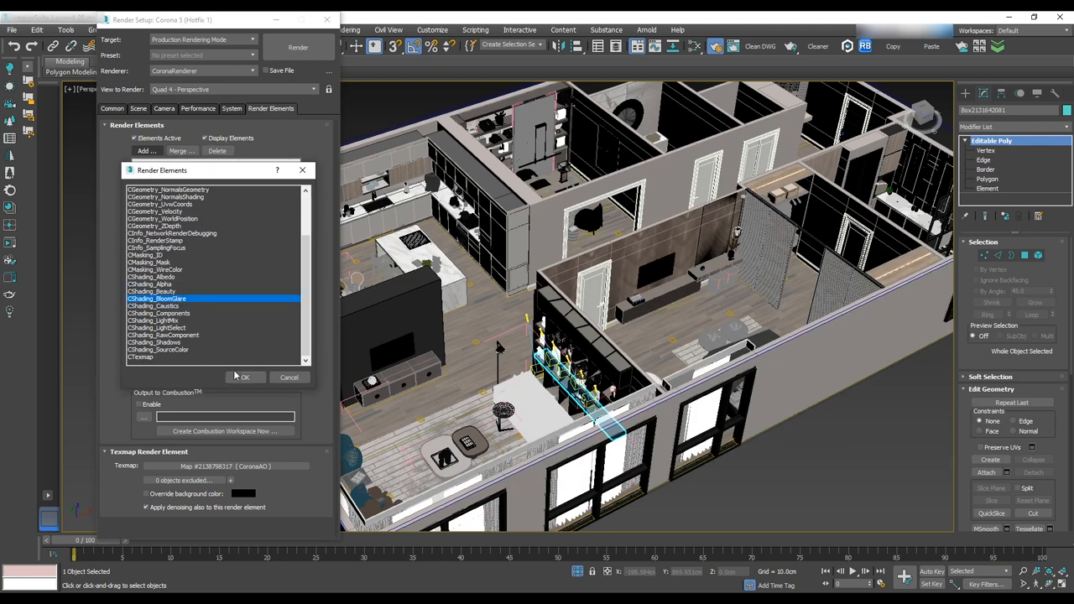
{"action": "left_click", "coordinate": [244, 376]}
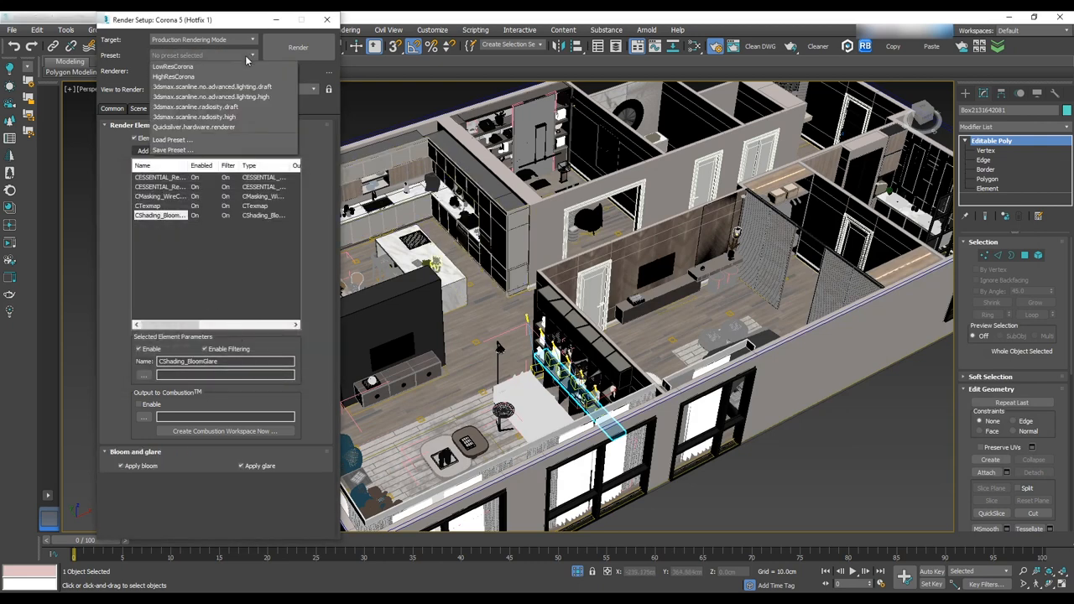
Step: Save the render settings as a preset named 'Corol'
{"action": "left_click", "coordinate": [172, 150]}
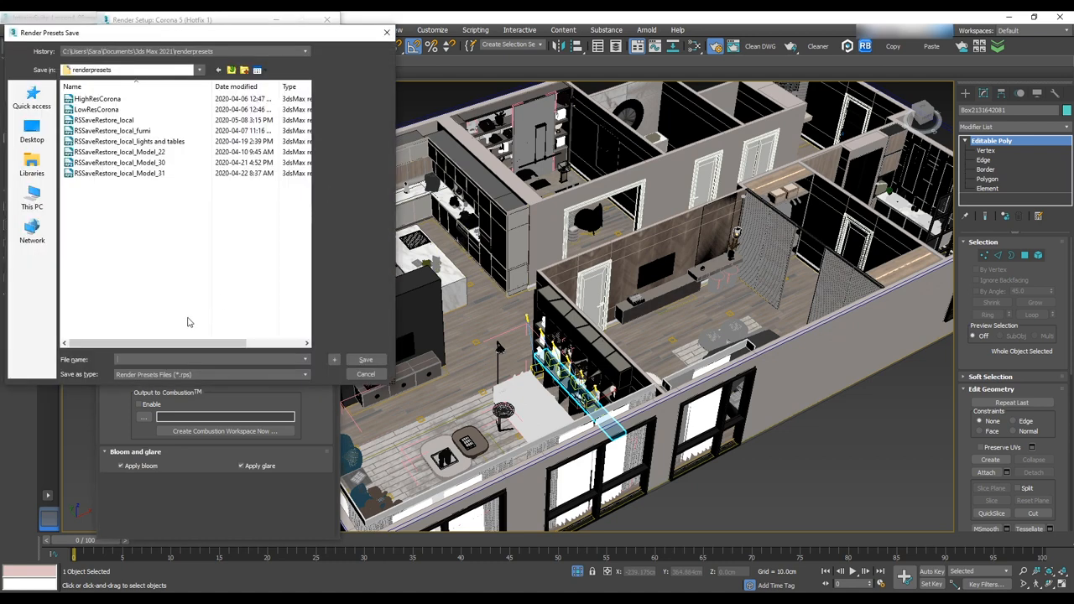
{"action": "type", "text": "Corol"}
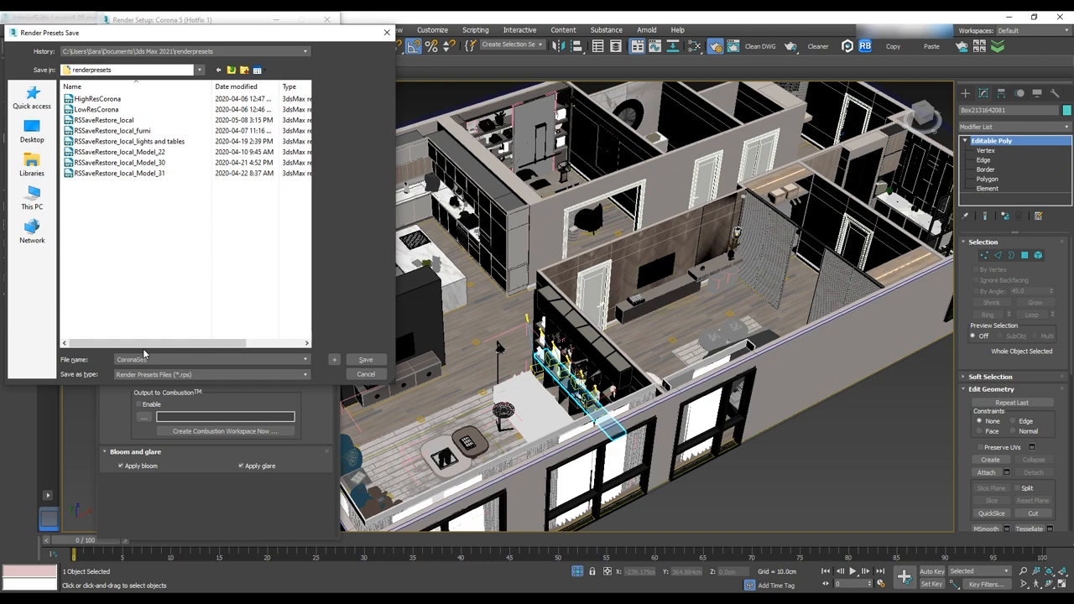
{"action": "left_click", "coordinate": [365, 374]}
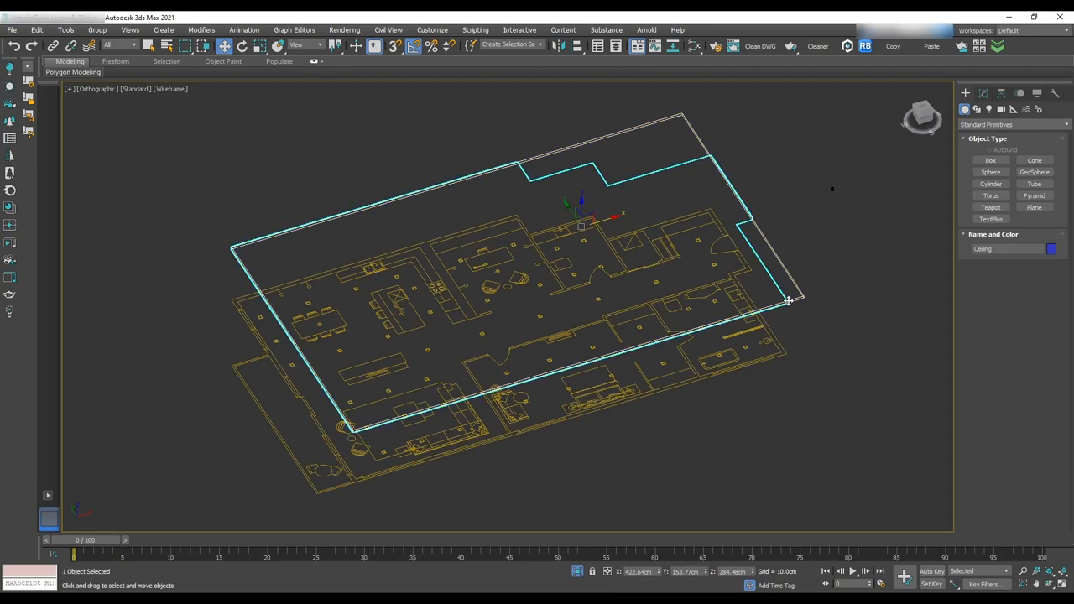
Step: Hide the selected Ceiling object through its right-click quad menu
{"action": "right_click", "coordinate": [788, 300]}
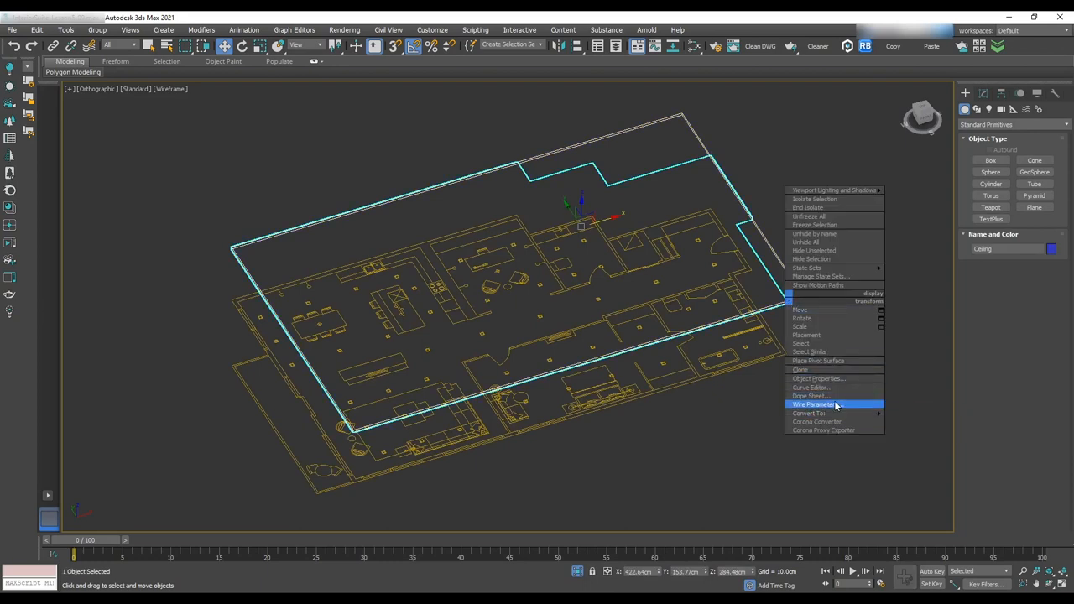
{"action": "left_click", "coordinate": [817, 378]}
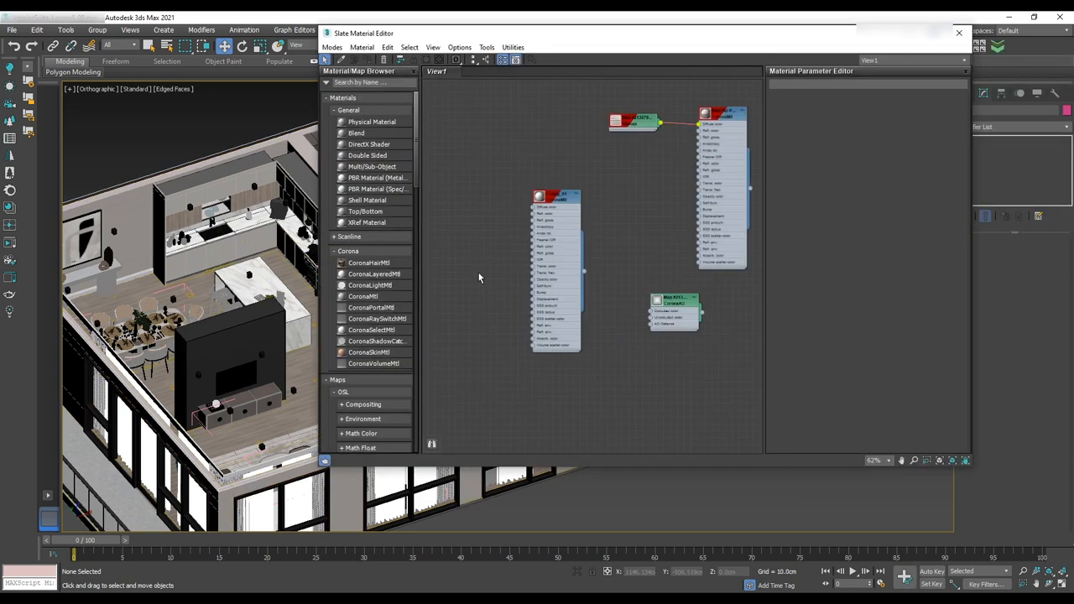
Step: Load the 1929 Cloudy Sunset HDR bitmap and instance it as the scene environment map
{"action": "type", "text": "coronabit"}
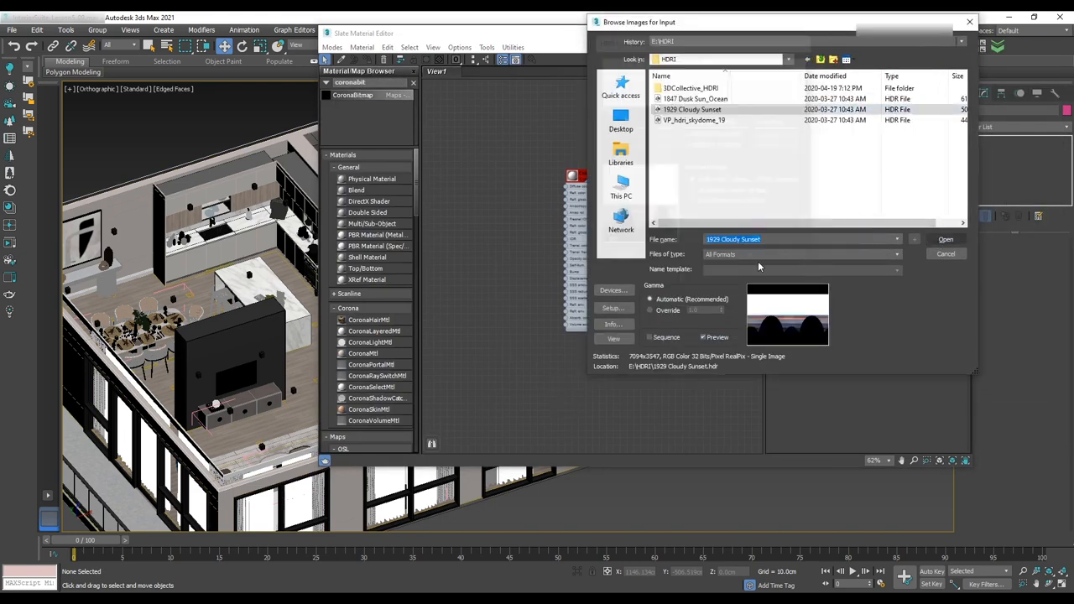
{"action": "left_click", "coordinate": [946, 239]}
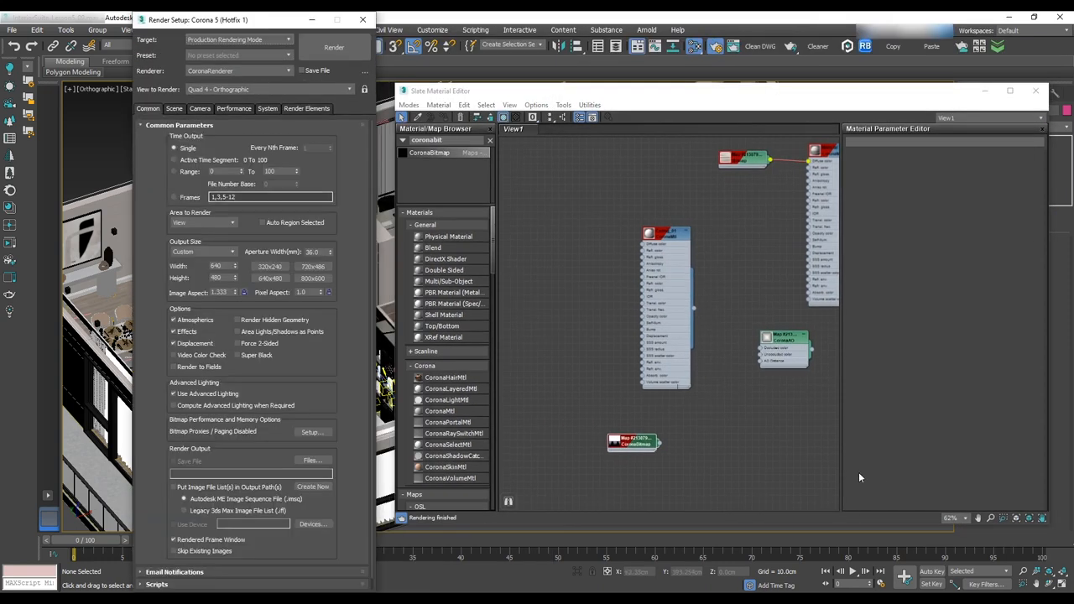
{"action": "left_click", "coordinate": [174, 108]}
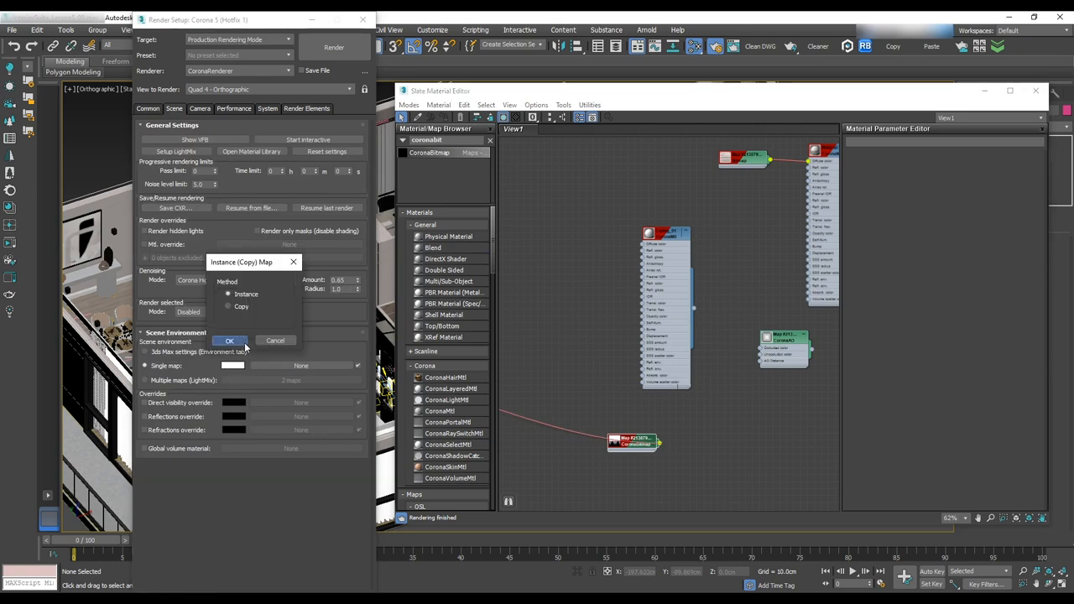
{"action": "left_click", "coordinate": [229, 341]}
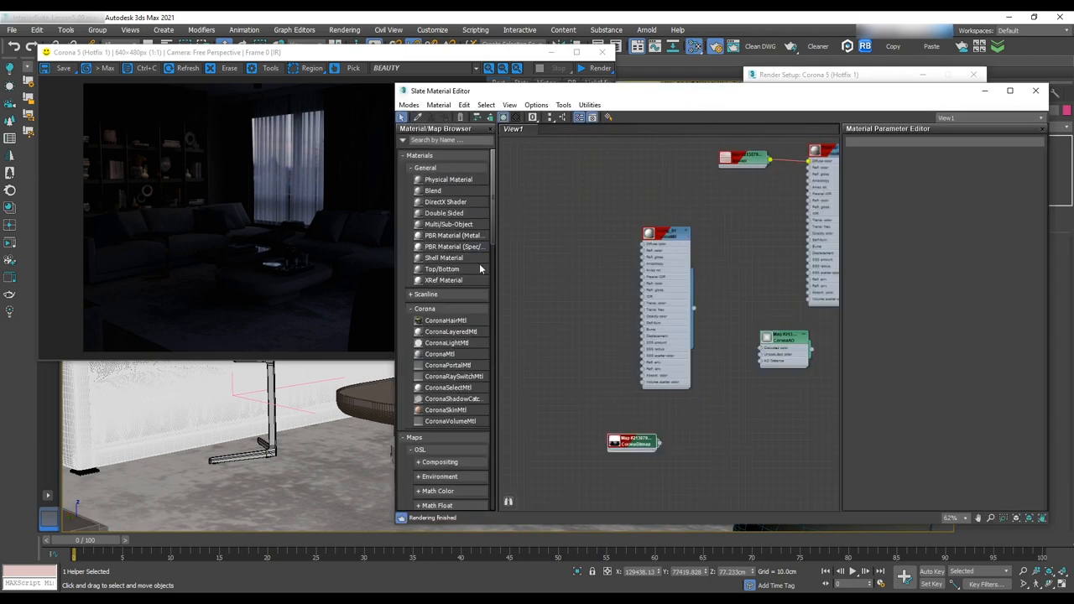
Step: Search for a Corona Color Correct map for the HDRI, then stop the interactive render
{"action": "left_click", "coordinate": [448, 140]}
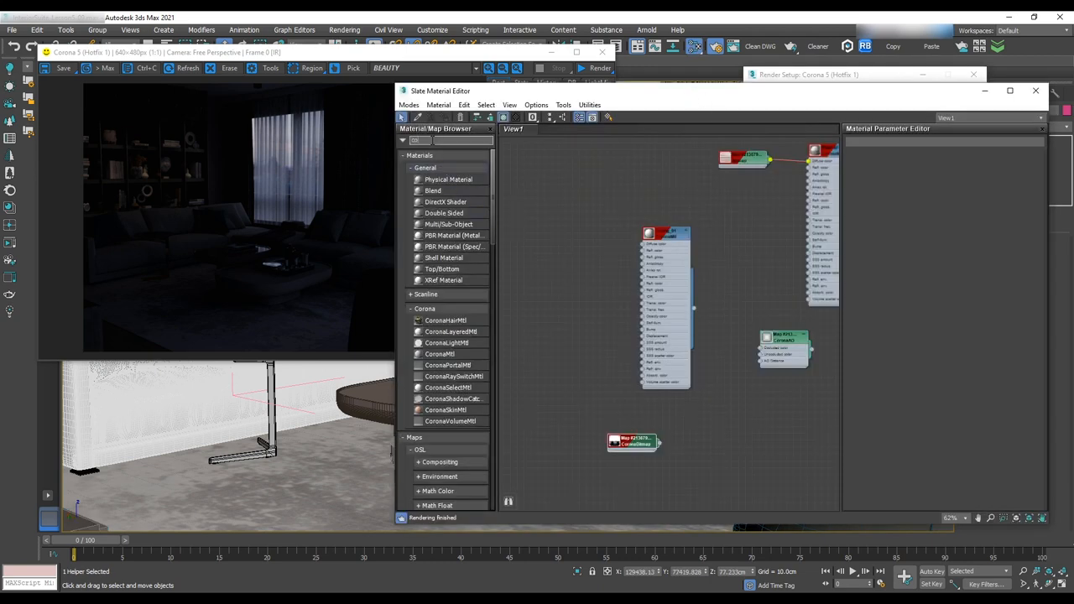
{"action": "type", "text": "corona c"}
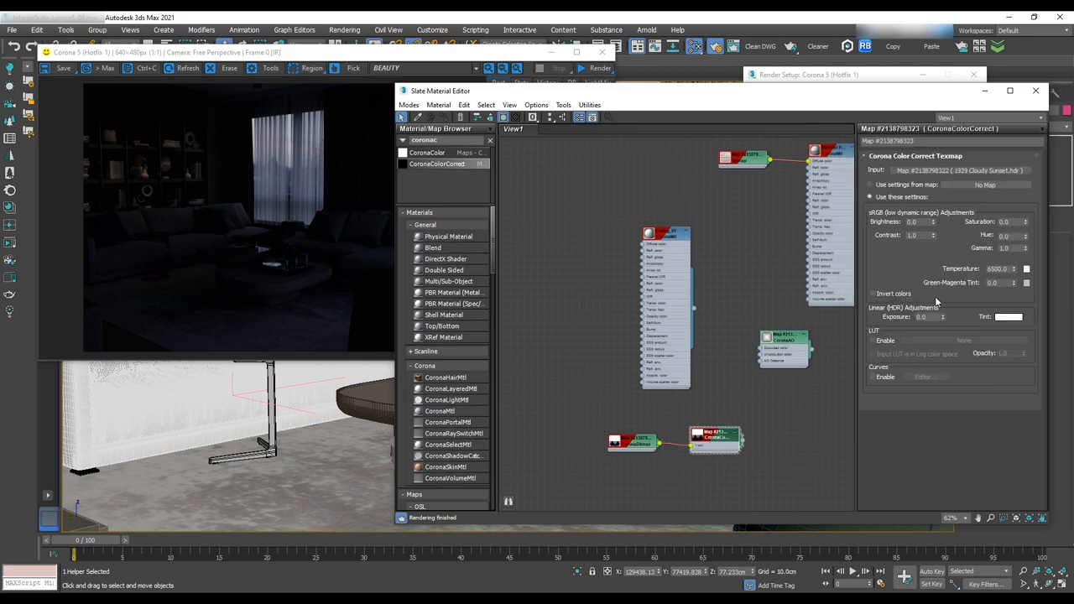
{"action": "mouse_move", "coordinate": [1004, 318]}
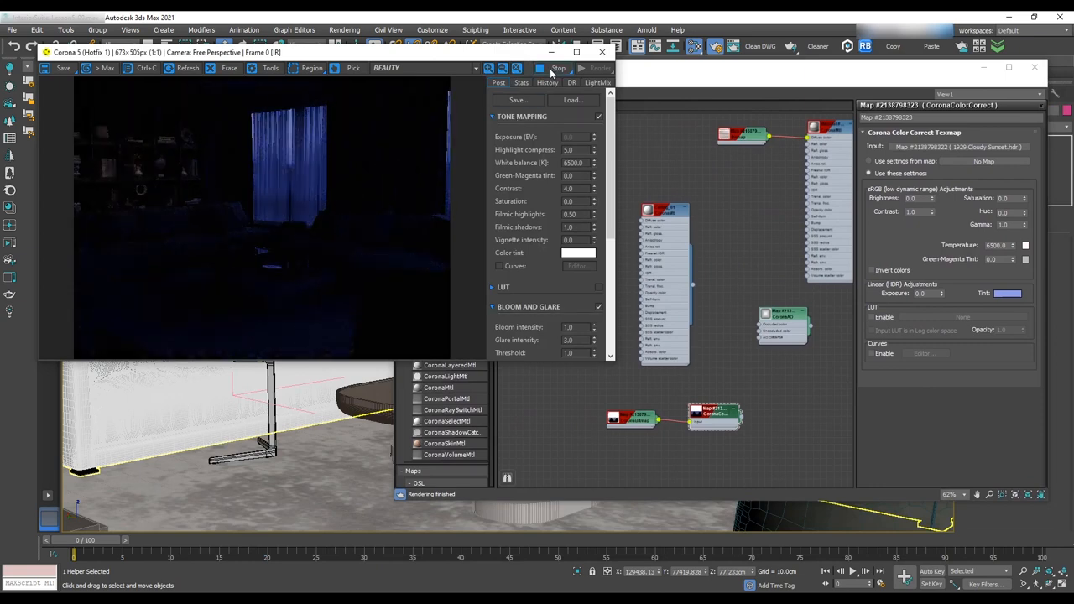
{"action": "left_click", "coordinate": [540, 68]}
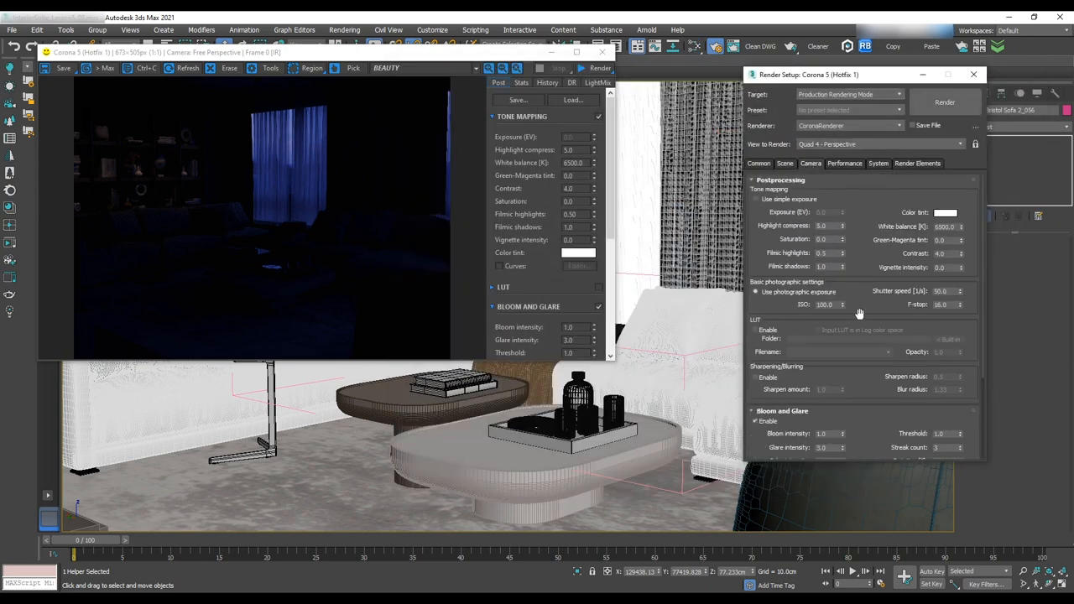
Step: Lower the camera F-stop in the basic photographic settings, entering 6.0
{"action": "scroll", "scroll_direction": "down", "scroll_amount": 3}
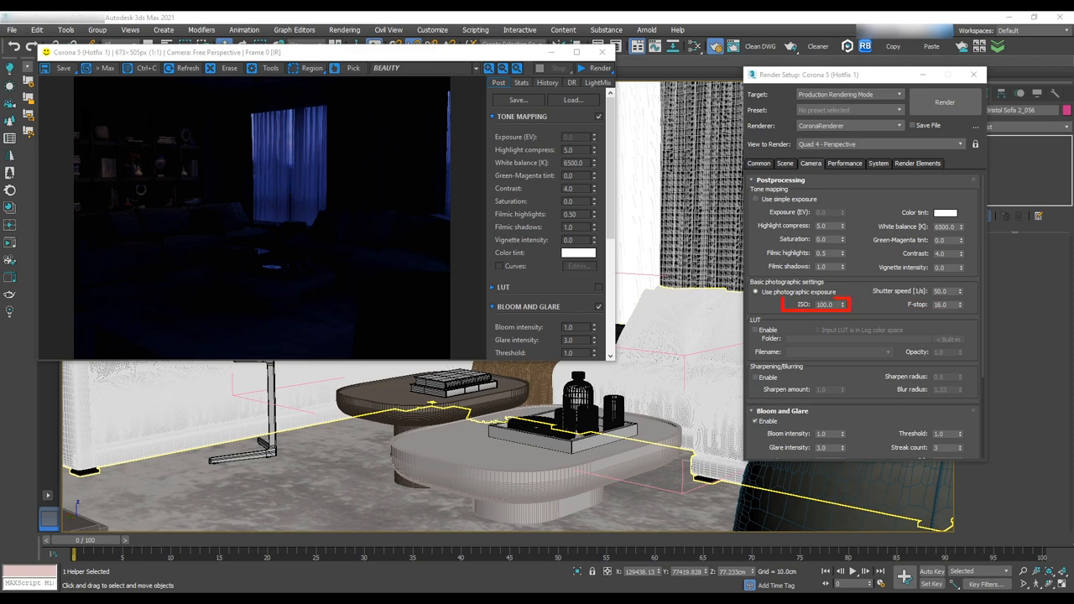
{"action": "left_click", "coordinate": [810, 162]}
{"action": "type", "text": "4"}
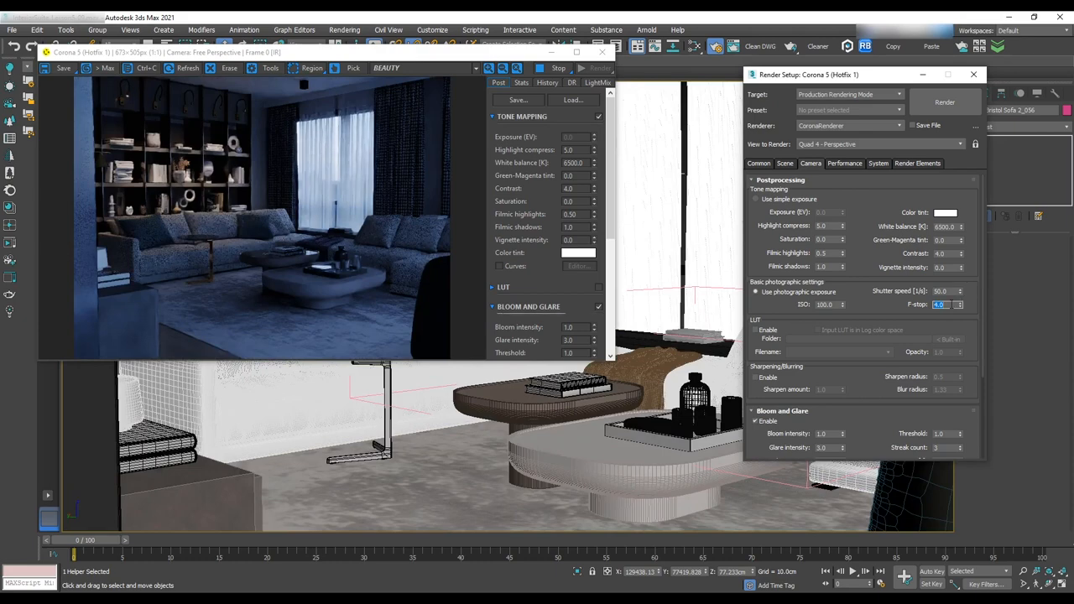
{"action": "type", "text": "6.0"}
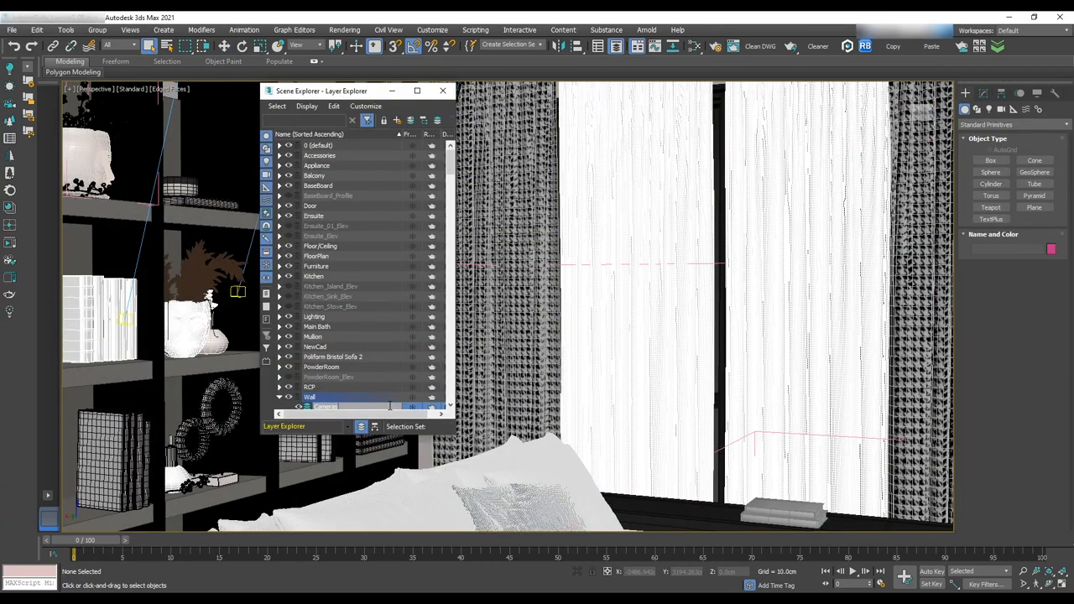
Step: Bring up the context menu for the CoronaCamera001 layer entry in Scene Explorer
{"action": "right_click", "coordinate": [326, 396]}
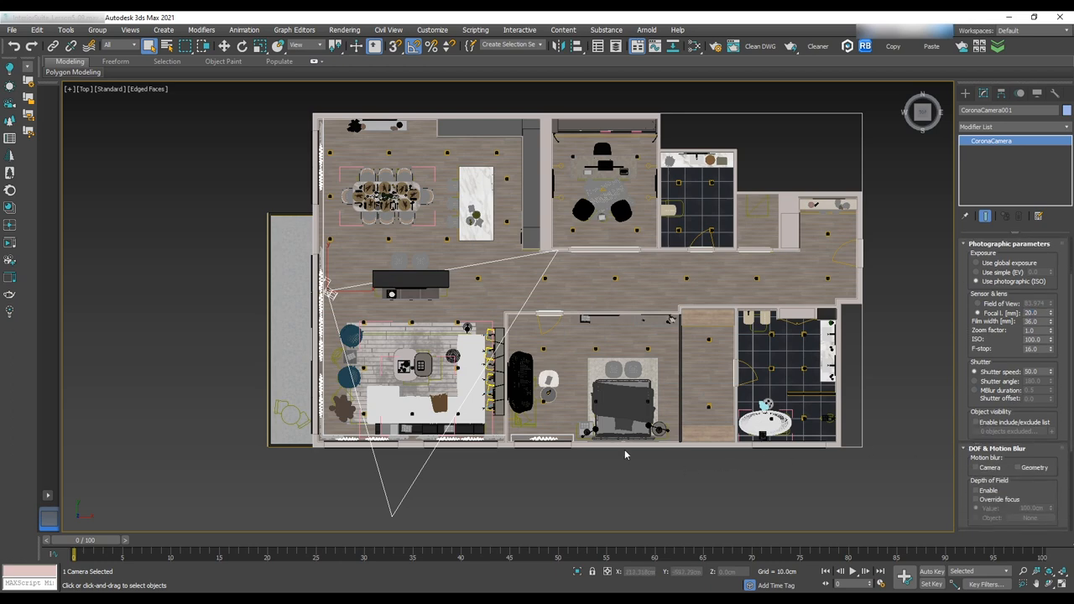
Step: Clear the selection and switch the viewport to CoronaCamera001's view
{"action": "left_click", "coordinate": [624, 458]}
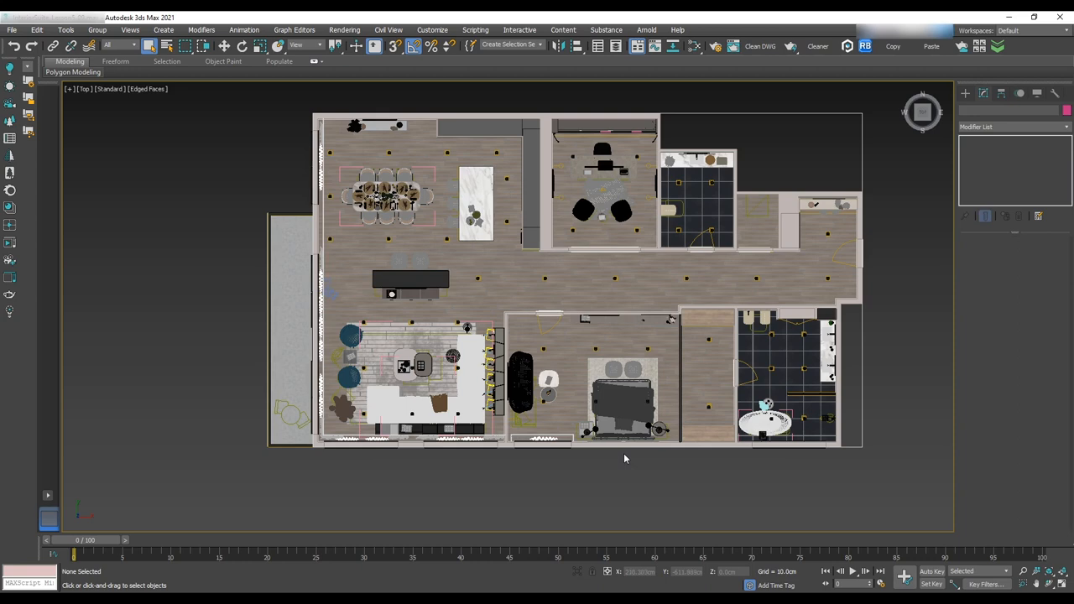
{"action": "key", "text": "f"}
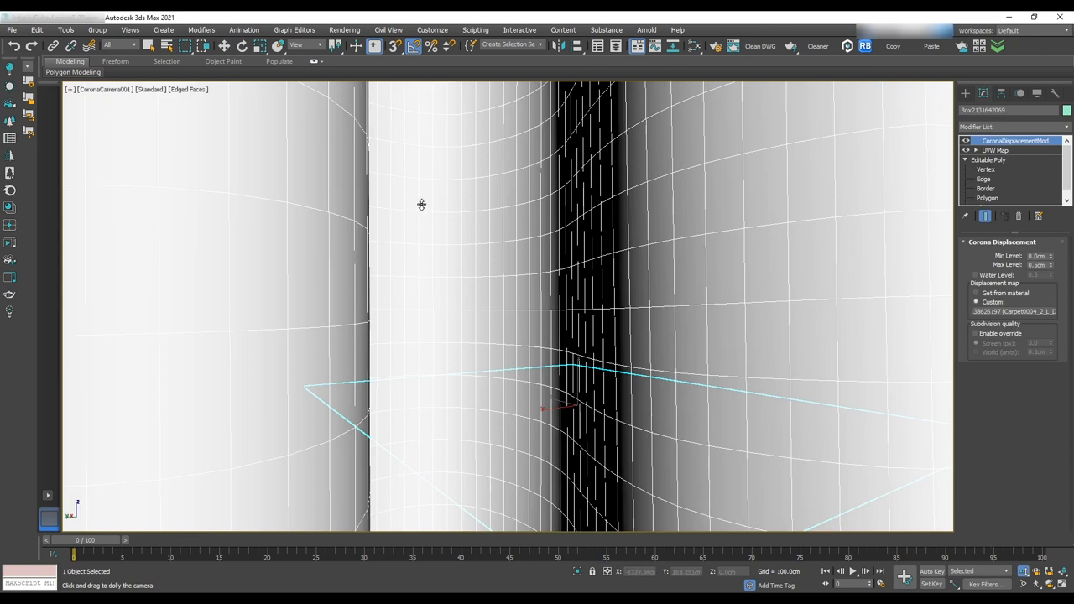
Step: Select CoronaCamera001 and enable Camera Clipping under Environment & Clipping
{"action": "left_click", "coordinate": [101, 90]}
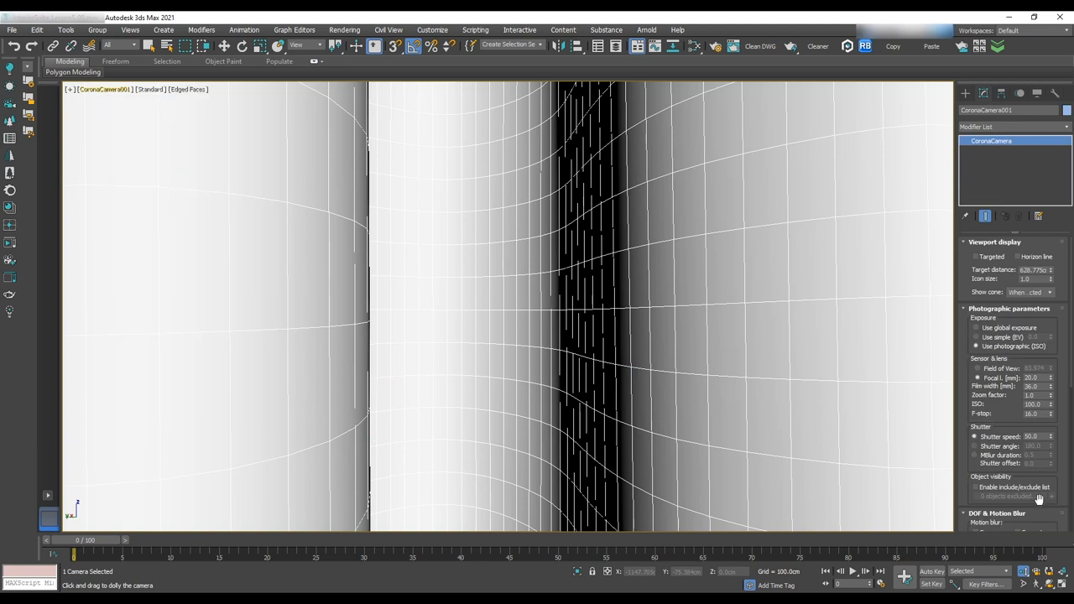
{"action": "scroll", "scroll_direction": "down", "scroll_amount": 3}
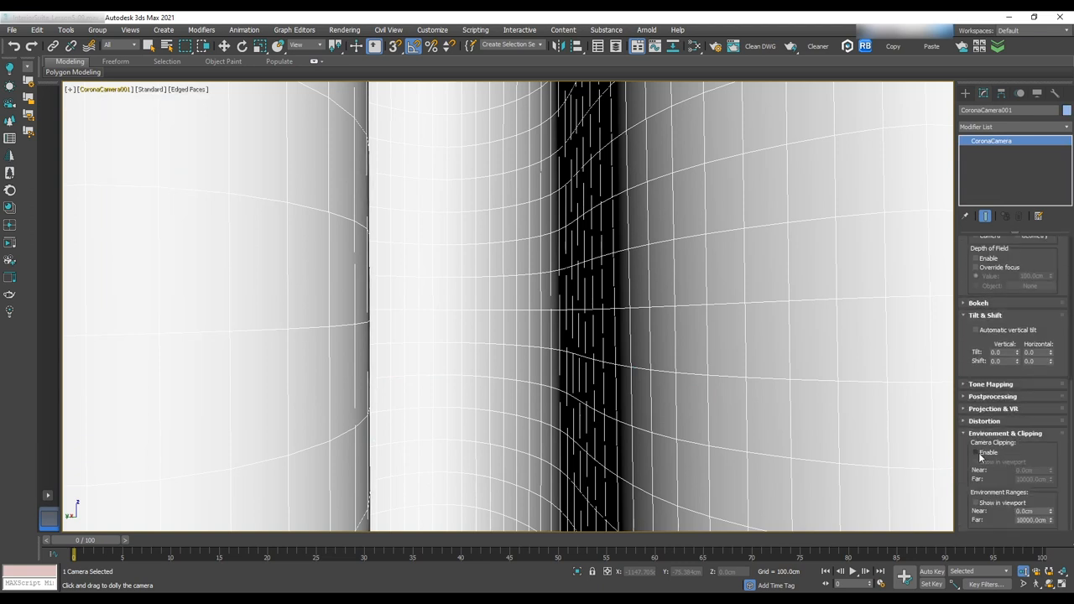
{"action": "left_click", "coordinate": [976, 453]}
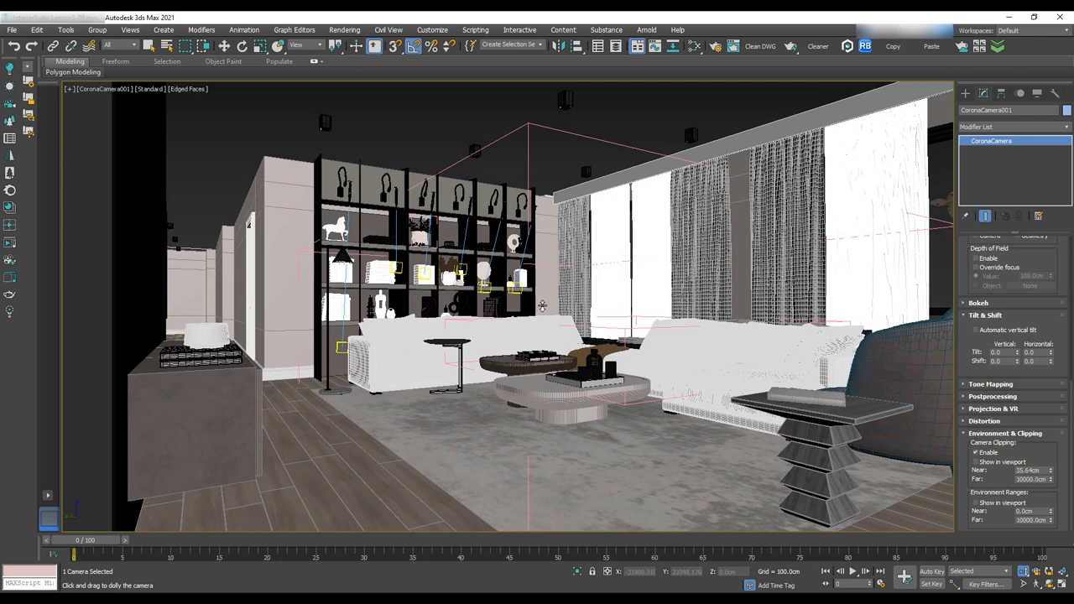
{"action": "mouse_move", "coordinate": [712, 432]}
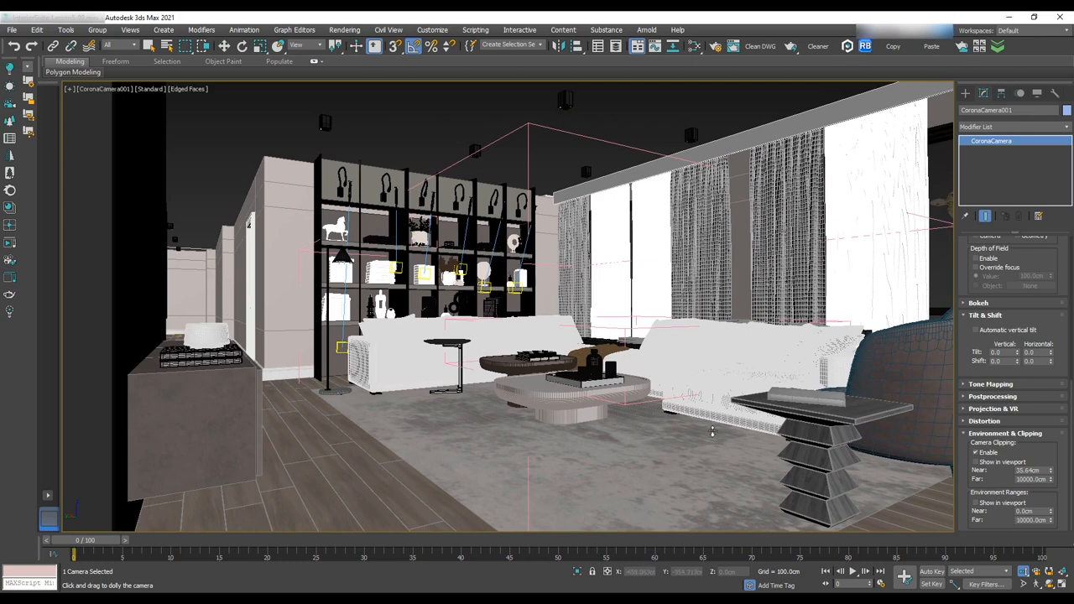
Step: Enter 2500 as the Render Setup output width, giving 2500 × 1469
{"action": "left_click", "coordinate": [715, 46]}
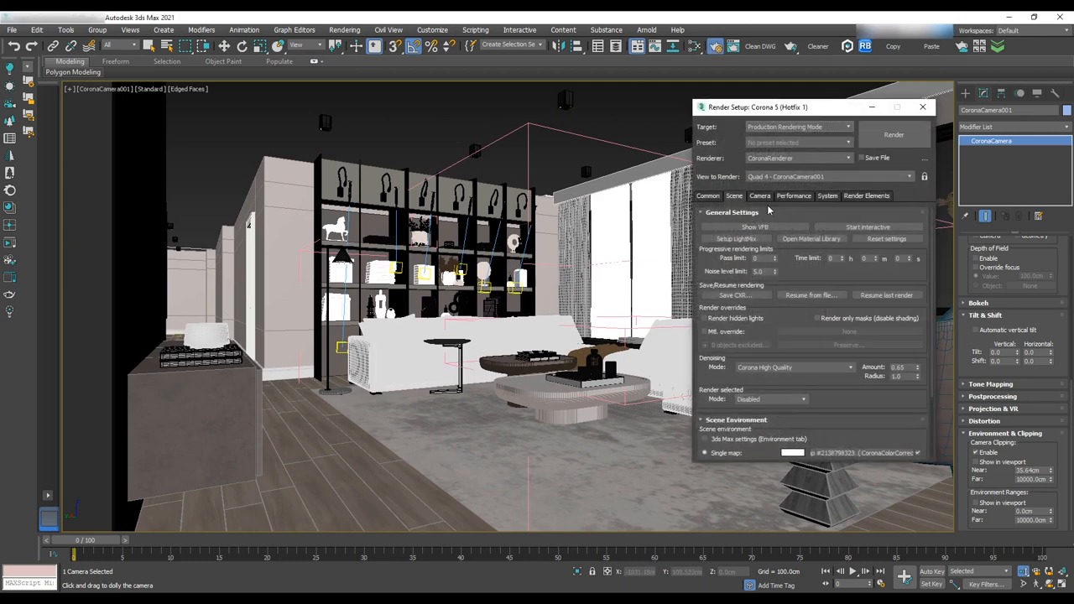
{"action": "left_click", "coordinate": [707, 195]}
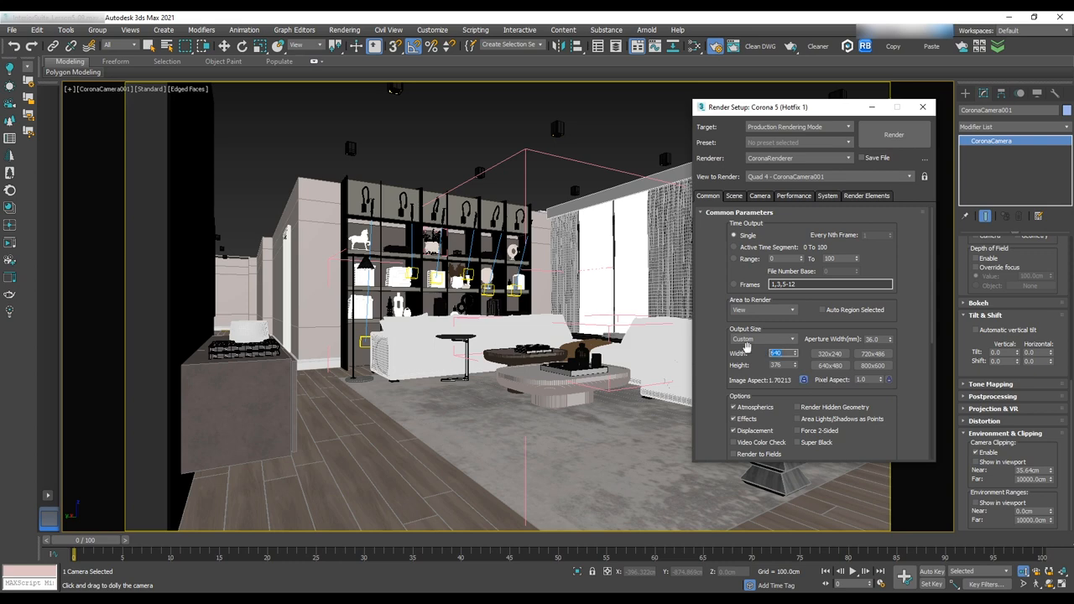
{"action": "type", "text": "2500"}
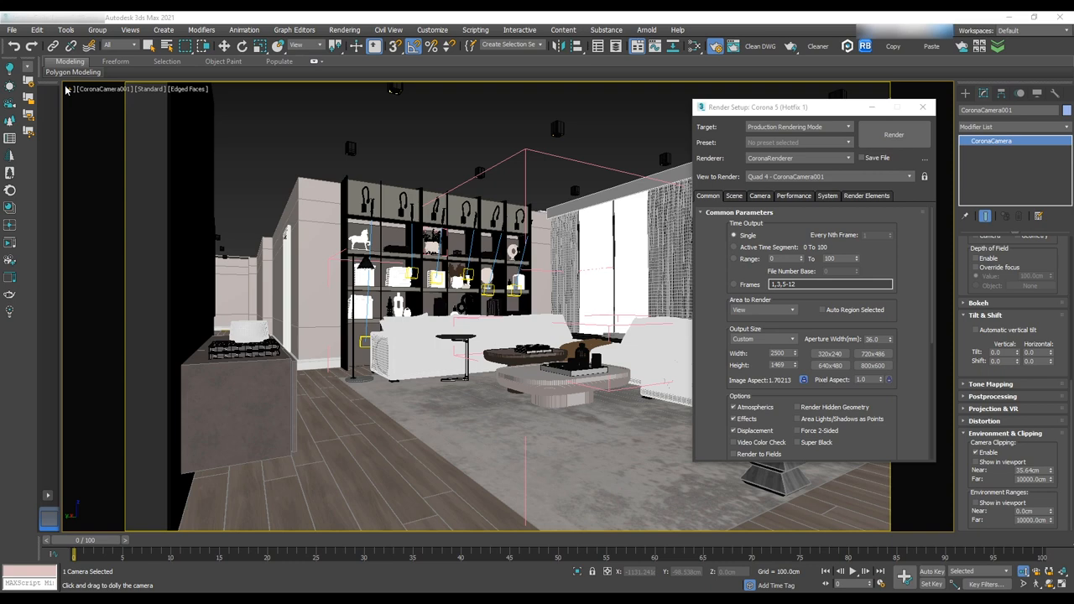
{"action": "mouse_move", "coordinate": [69, 93]}
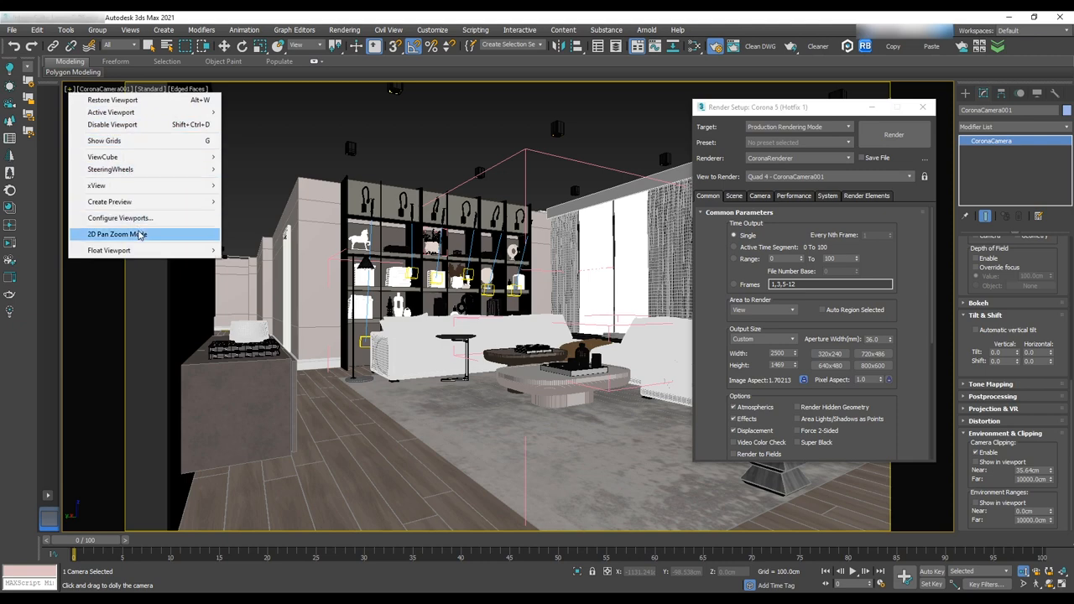
{"action": "mouse_move", "coordinate": [120, 218]}
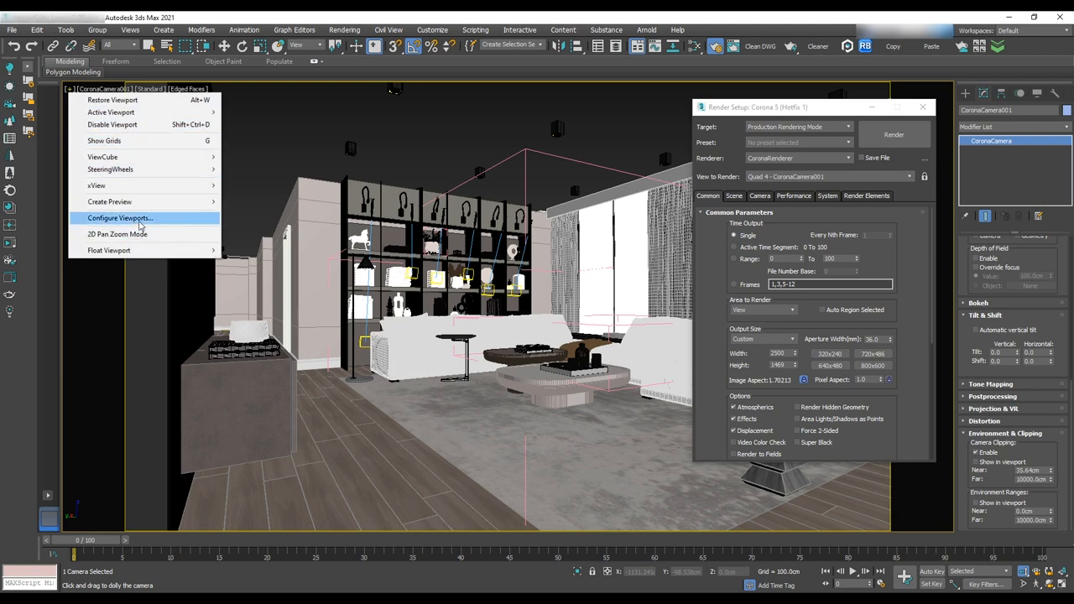
Step: Open Configure Viewports from the viewport label and go to Safe Frames
{"action": "left_click", "coordinate": [119, 218]}
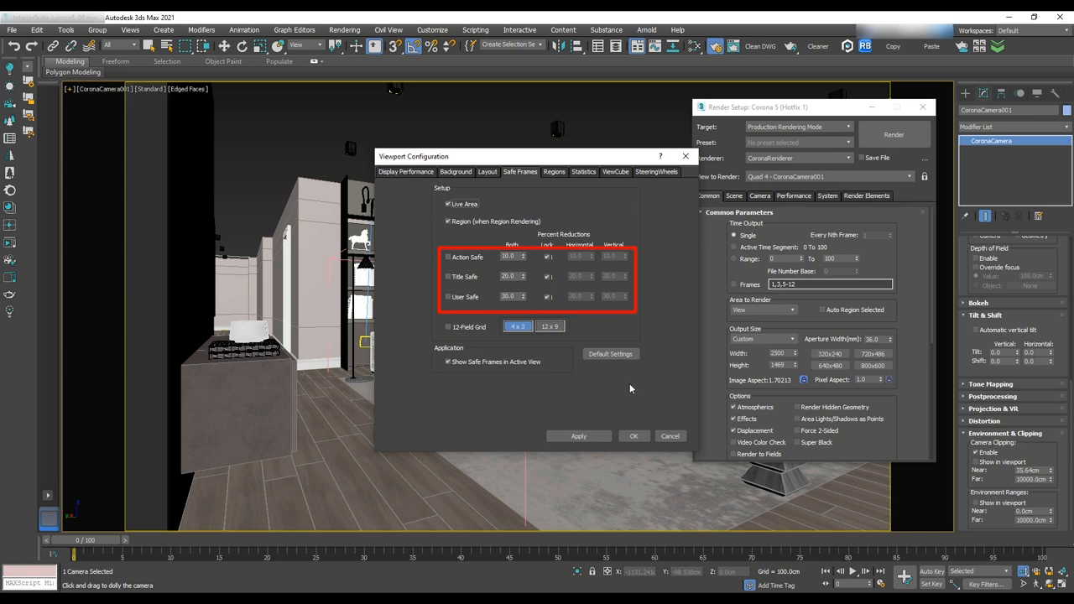
{"action": "left_click", "coordinate": [448, 257]}
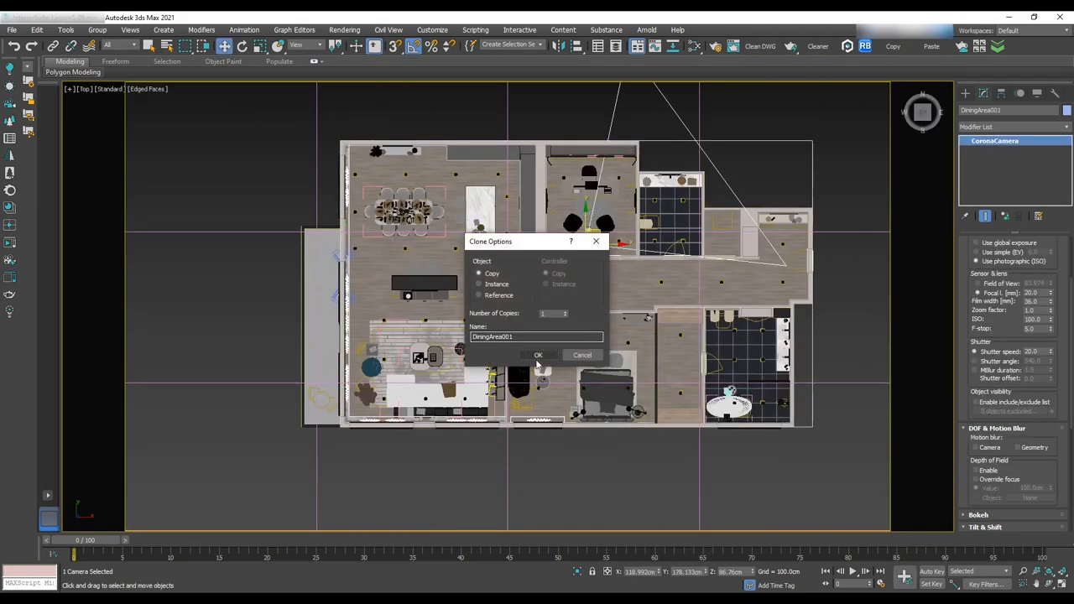
Step: Confirm the camera copy in Clone Options and switch to Top view
{"action": "left_click", "coordinate": [538, 355]}
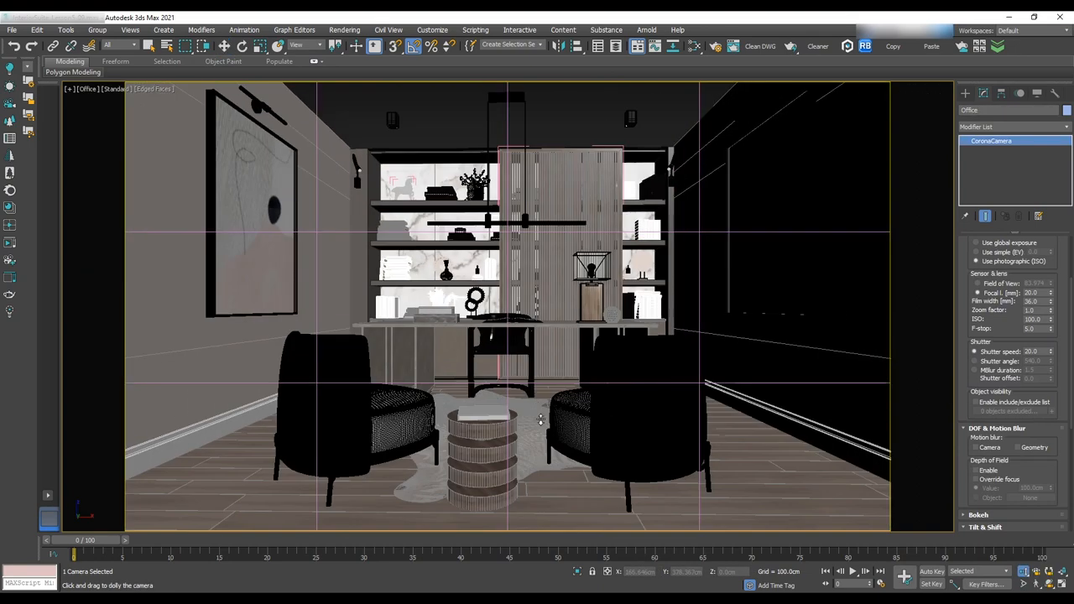
{"action": "key", "text": "t"}
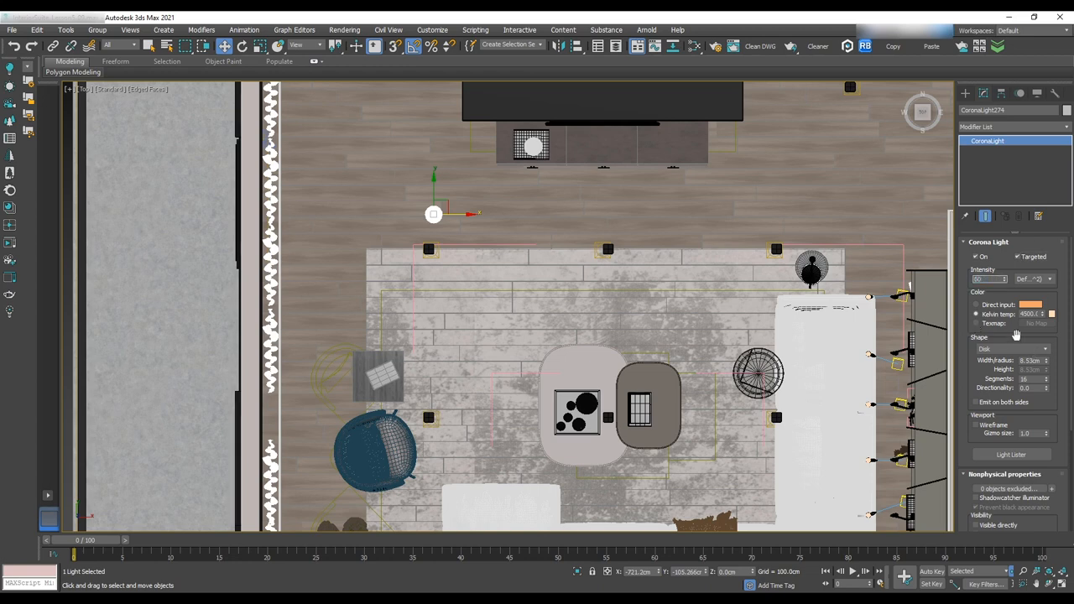
Step: Adjust the ceiling Corona Light's shape, intensity and temperature in the Modify panel
{"action": "left_click", "coordinate": [1030, 360]}
{"action": "type", "text": "3"}
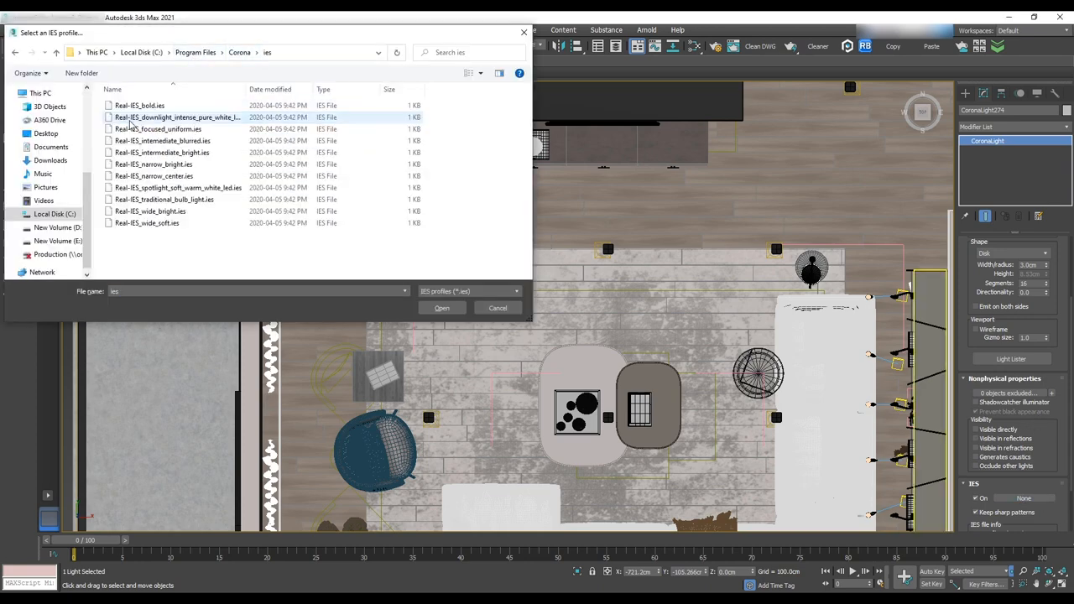
Step: Load Real-IES_intermediate_bright.ies onto the ceiling light
{"action": "left_click", "coordinate": [162, 151]}
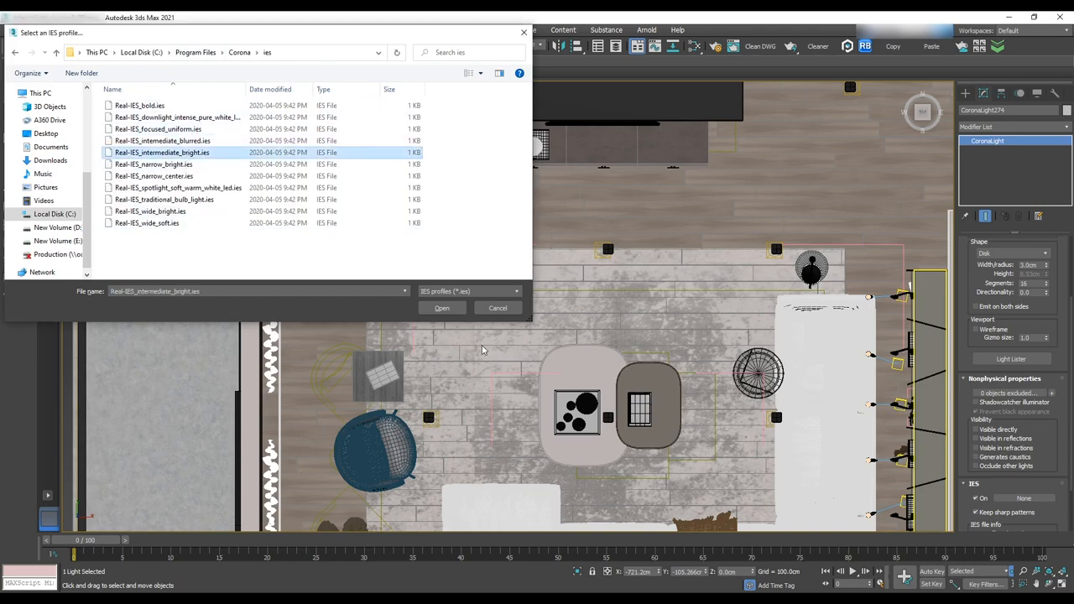
{"action": "left_click", "coordinate": [442, 308]}
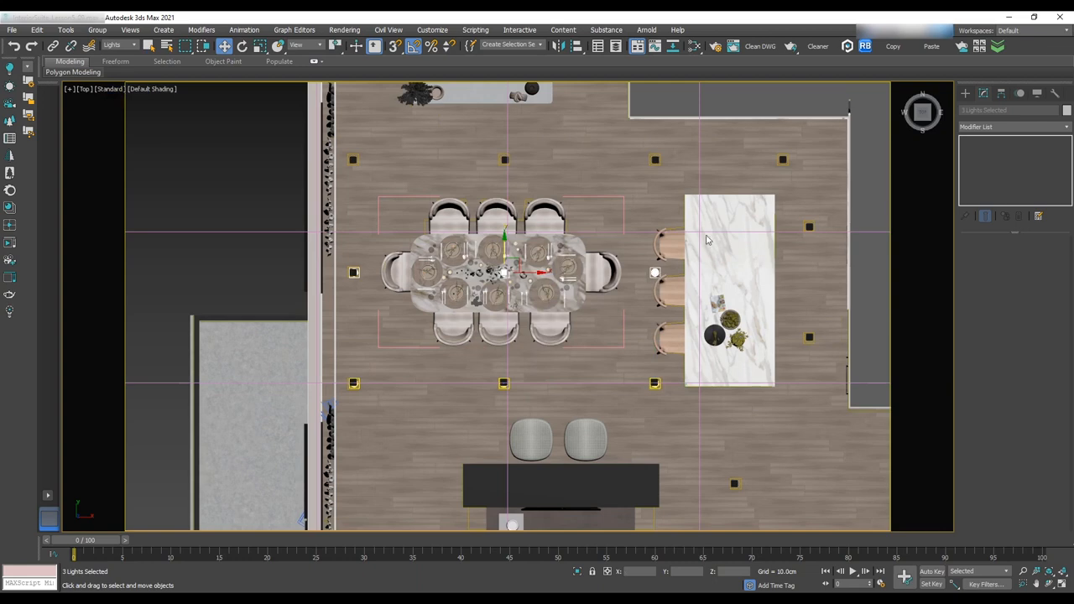
Step: View through the DiningArea camera, start an interactive render, and close Render Setup
{"action": "left_click", "coordinate": [503, 160]}
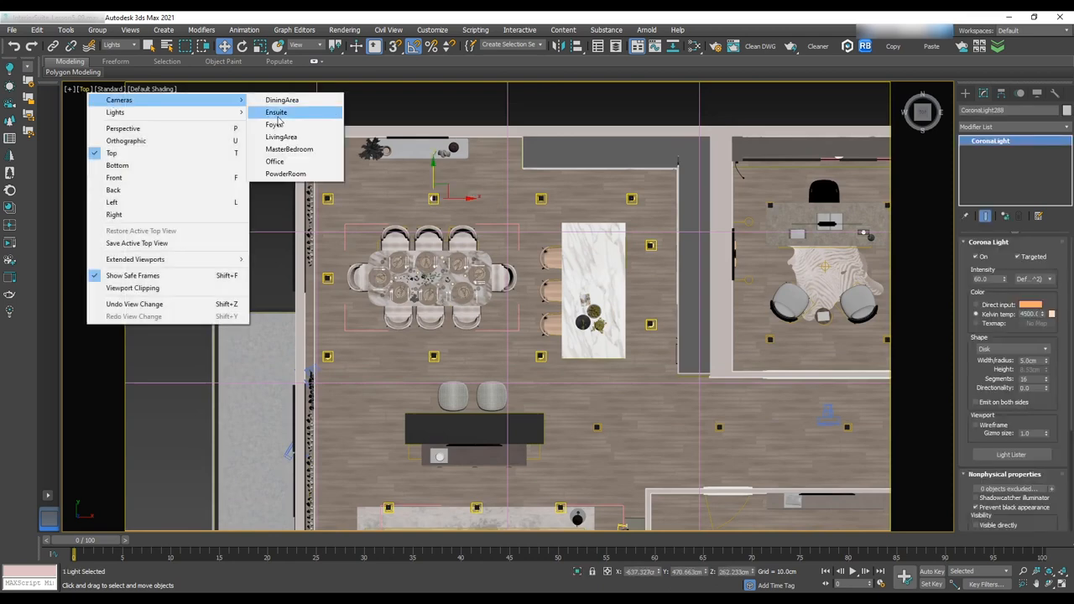
{"action": "left_click", "coordinate": [282, 100]}
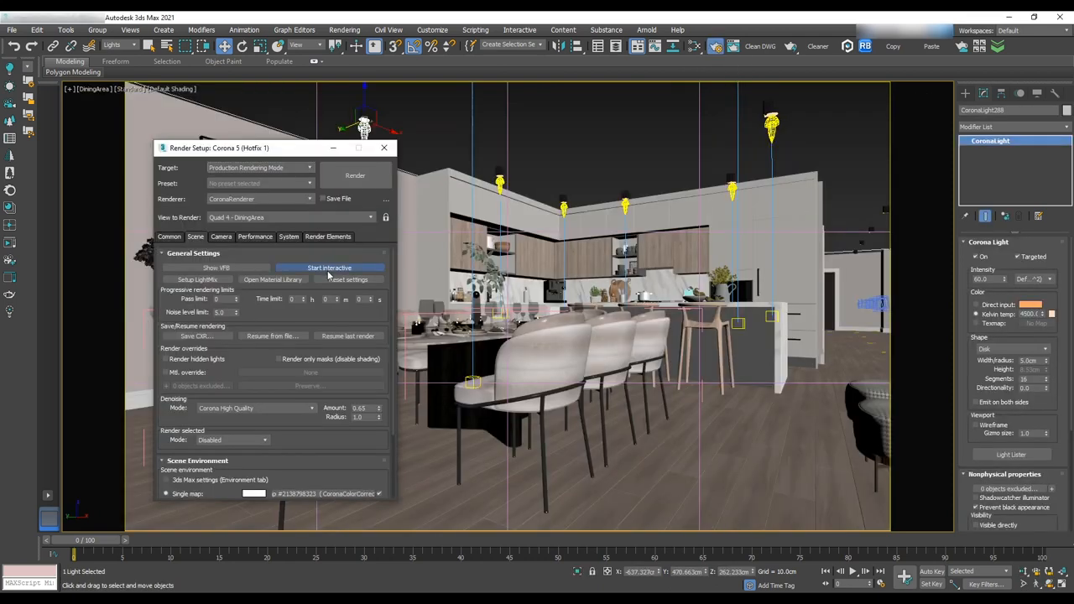
{"action": "left_click", "coordinate": [329, 267]}
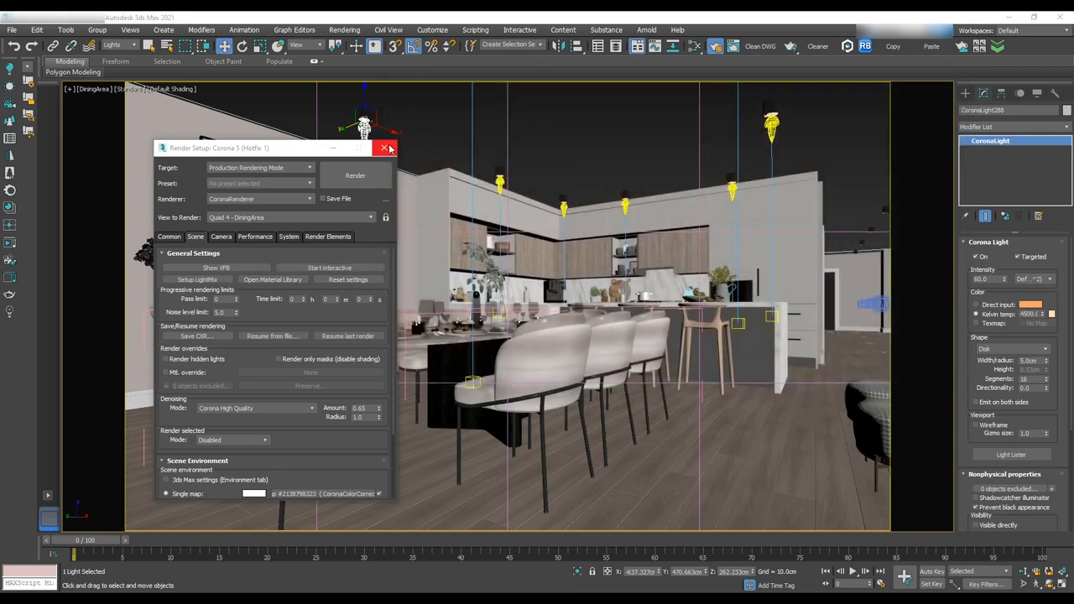
{"action": "left_click", "coordinate": [11, 30]}
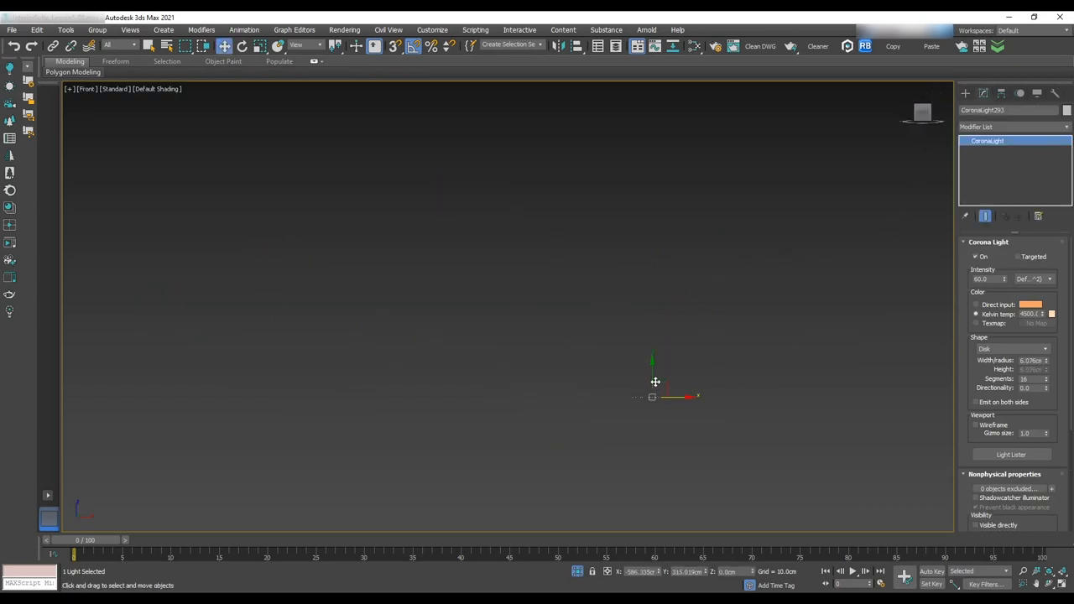
Step: Raise the Corona Light into the pendant shade and set its shape to Sphere
{"action": "left_click_drag", "start_coordinate": [652, 394], "coordinate": [611, 181]}
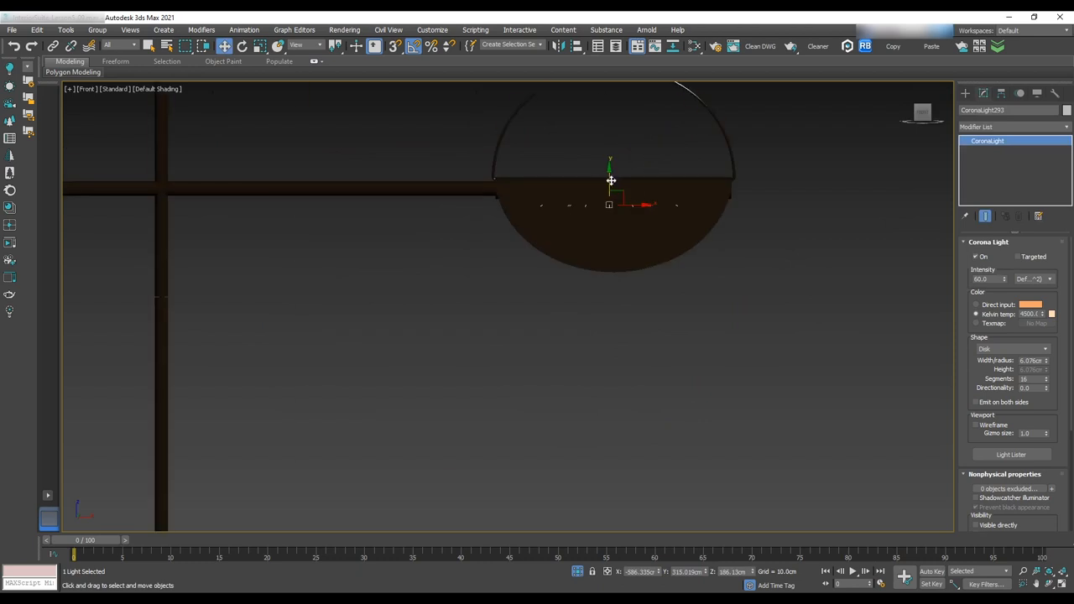
{"action": "left_click", "coordinate": [1013, 348]}
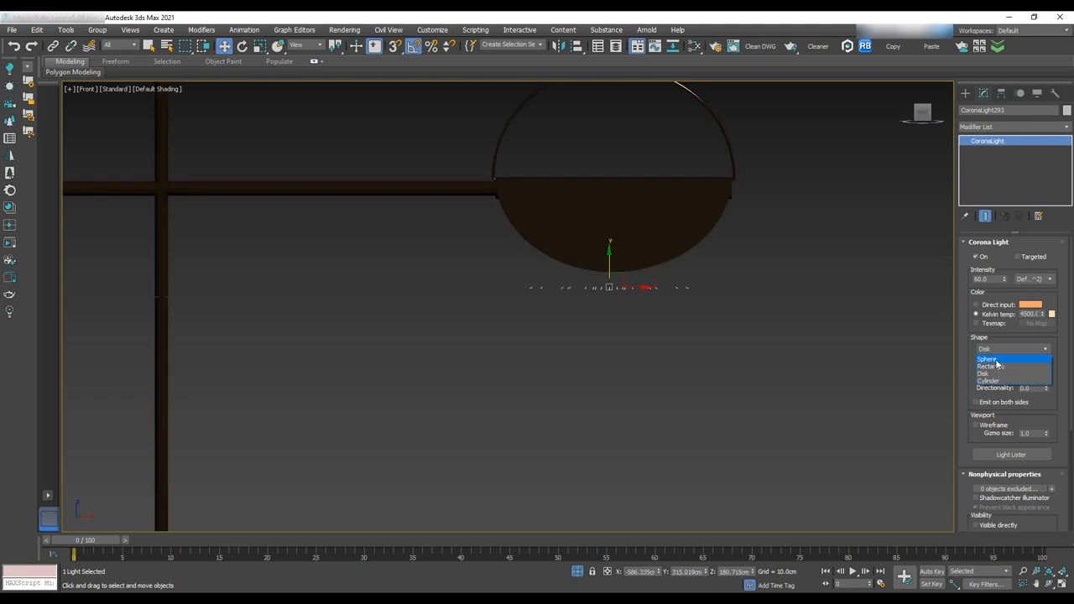
{"action": "left_click", "coordinate": [987, 359]}
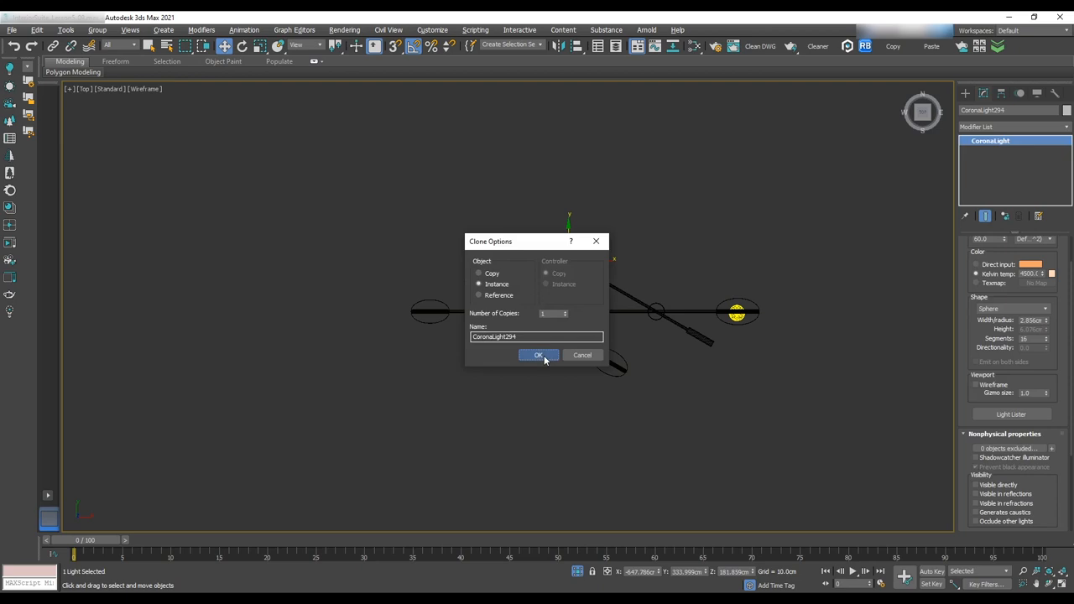
{"action": "left_click", "coordinate": [538, 355]}
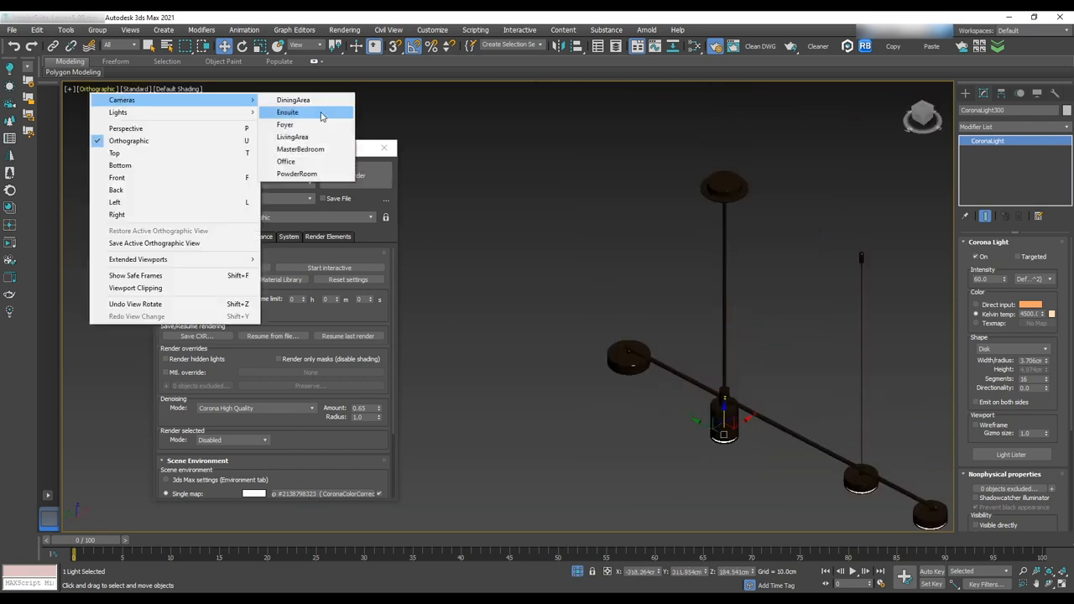
Step: Orbit the perspective view close to the kitchen counter beneath the pendant lamps
{"action": "left_click", "coordinate": [293, 100]}
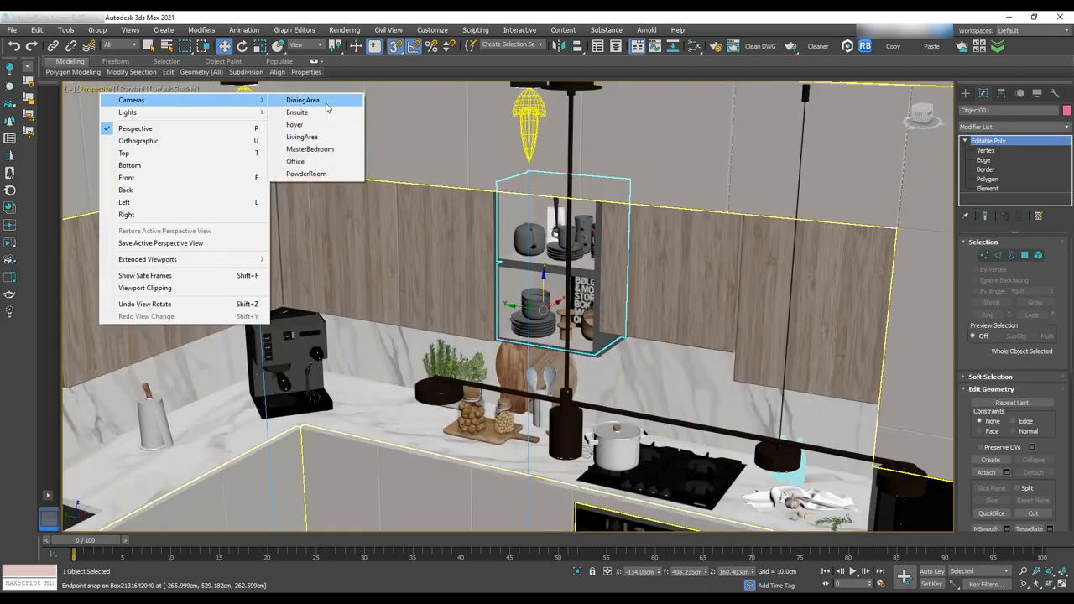
Step: Switch the viewport to the DiningArea camera from the Cameras label menu
{"action": "left_click", "coordinate": [303, 100]}
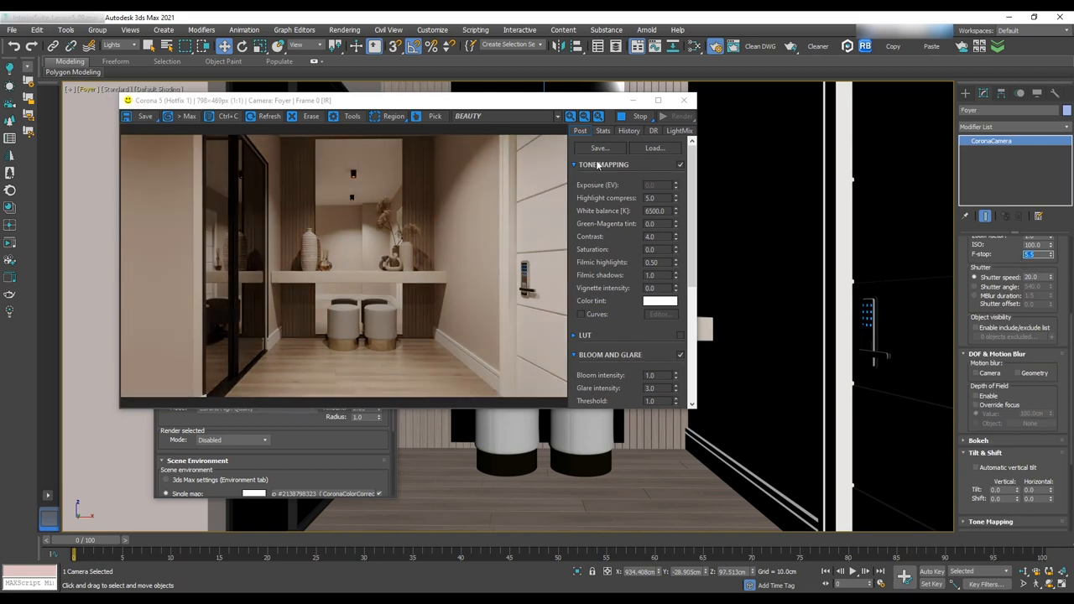
{"action": "mouse_move", "coordinate": [734, 222]}
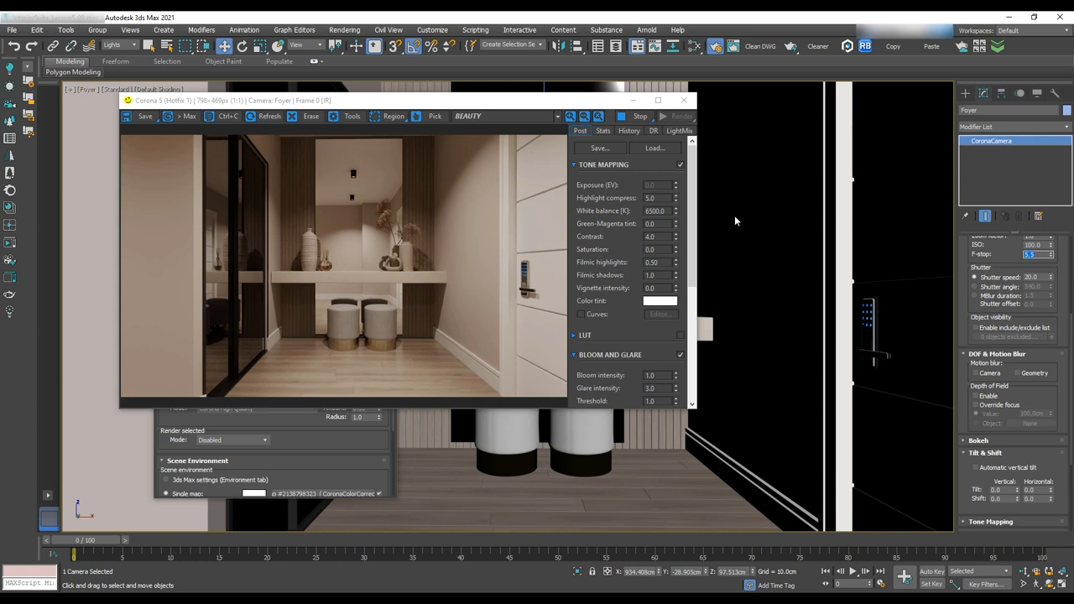